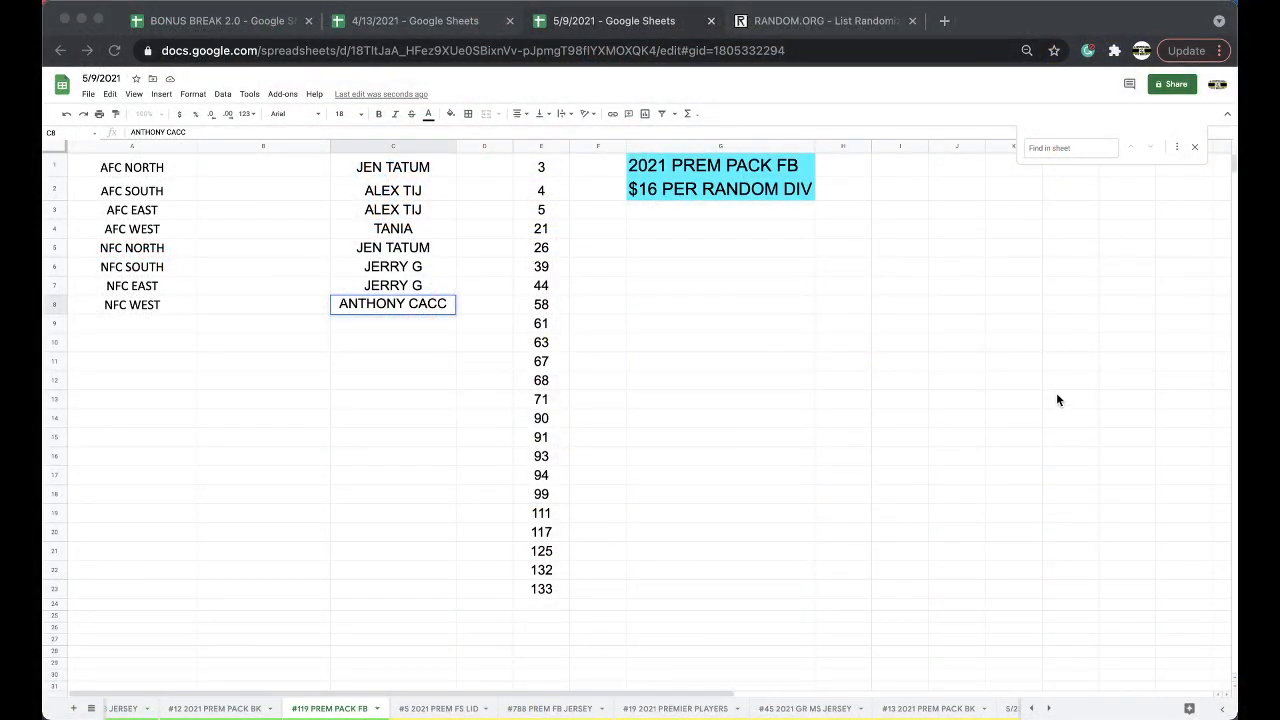
Copy the break-number column E and switch to the RANDOM.ORG list randomizer
click(541, 146)
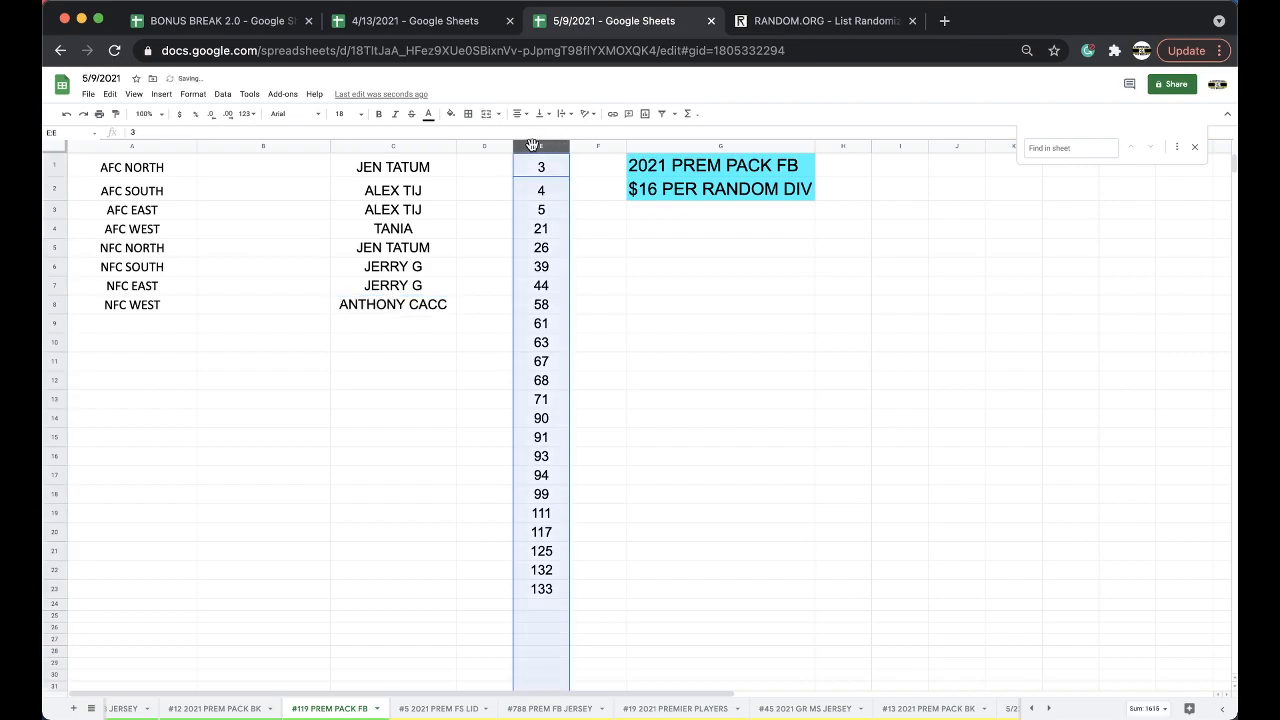
click(820, 20)
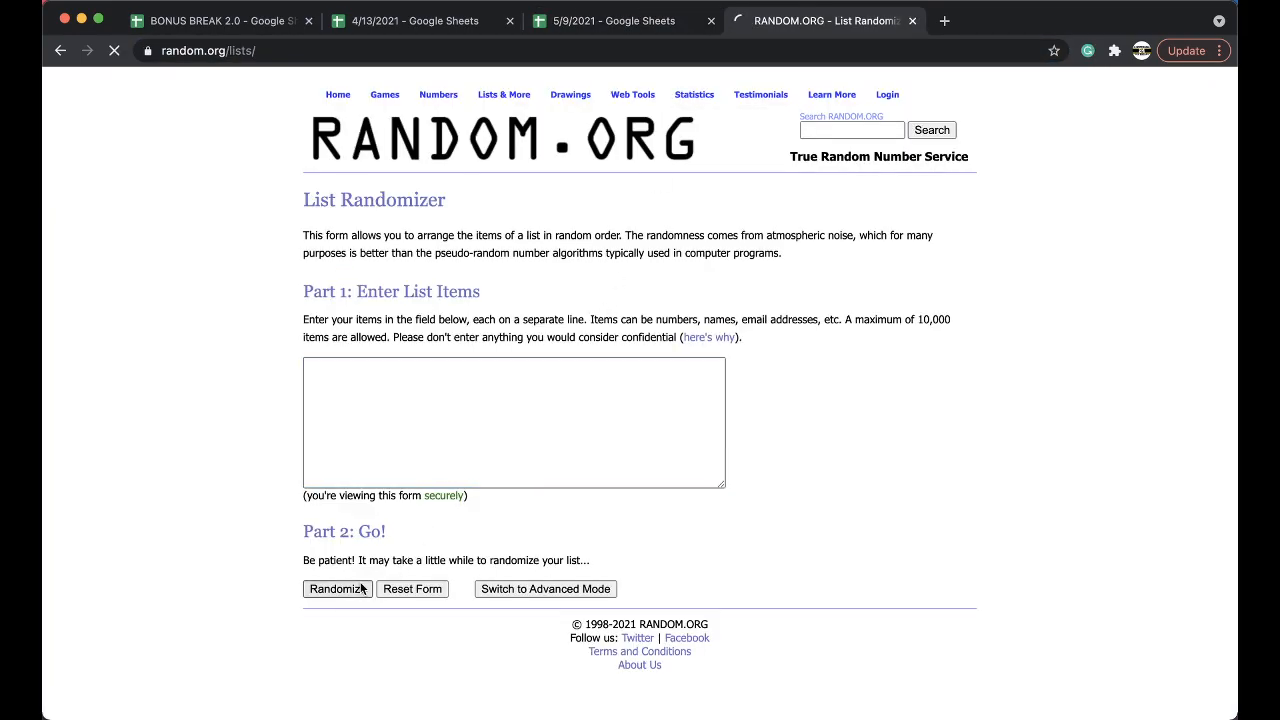
Randomize the 23 break numbers repeatedly until 93 comes first, then return to the sheet
click(337, 588)
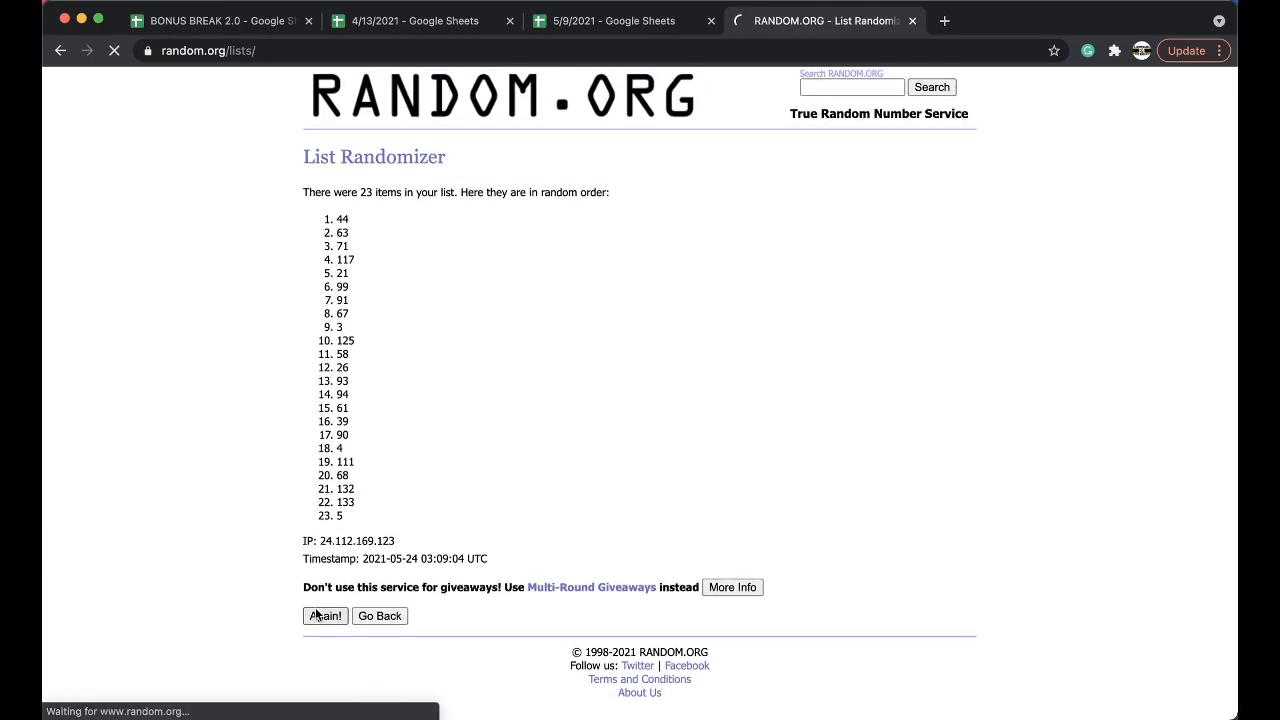
click(324, 615)
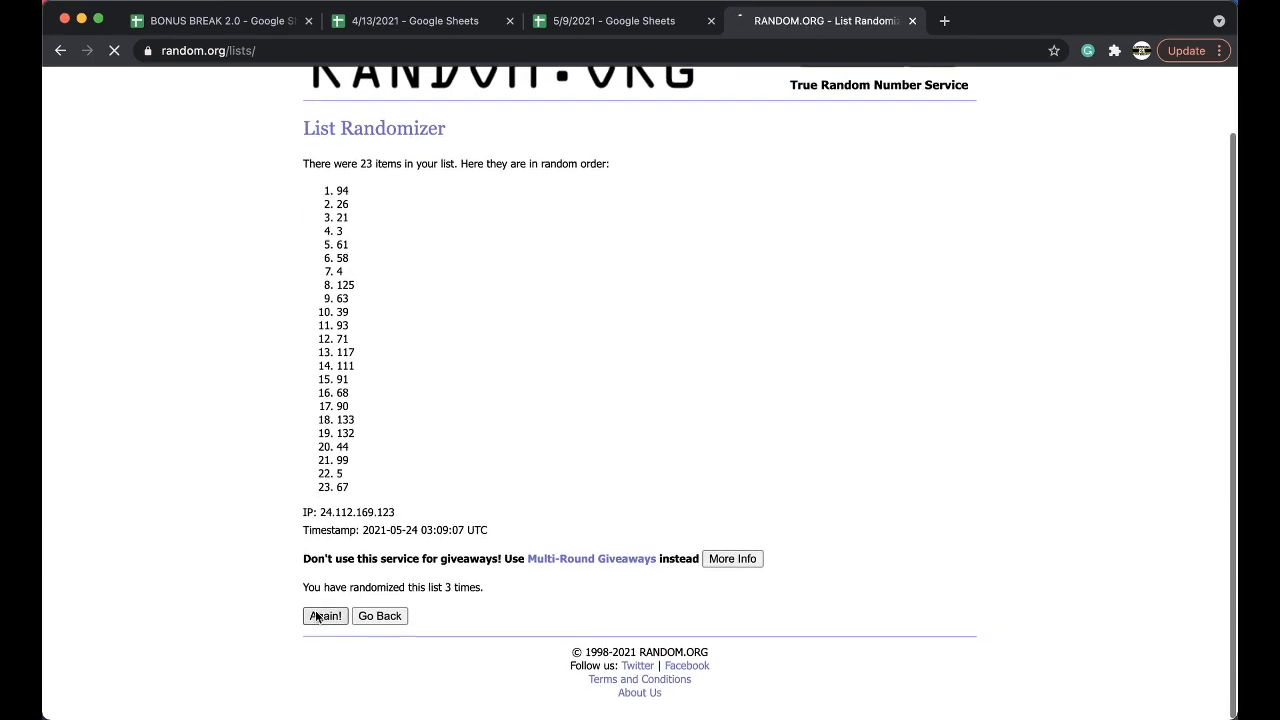
click(325, 615)
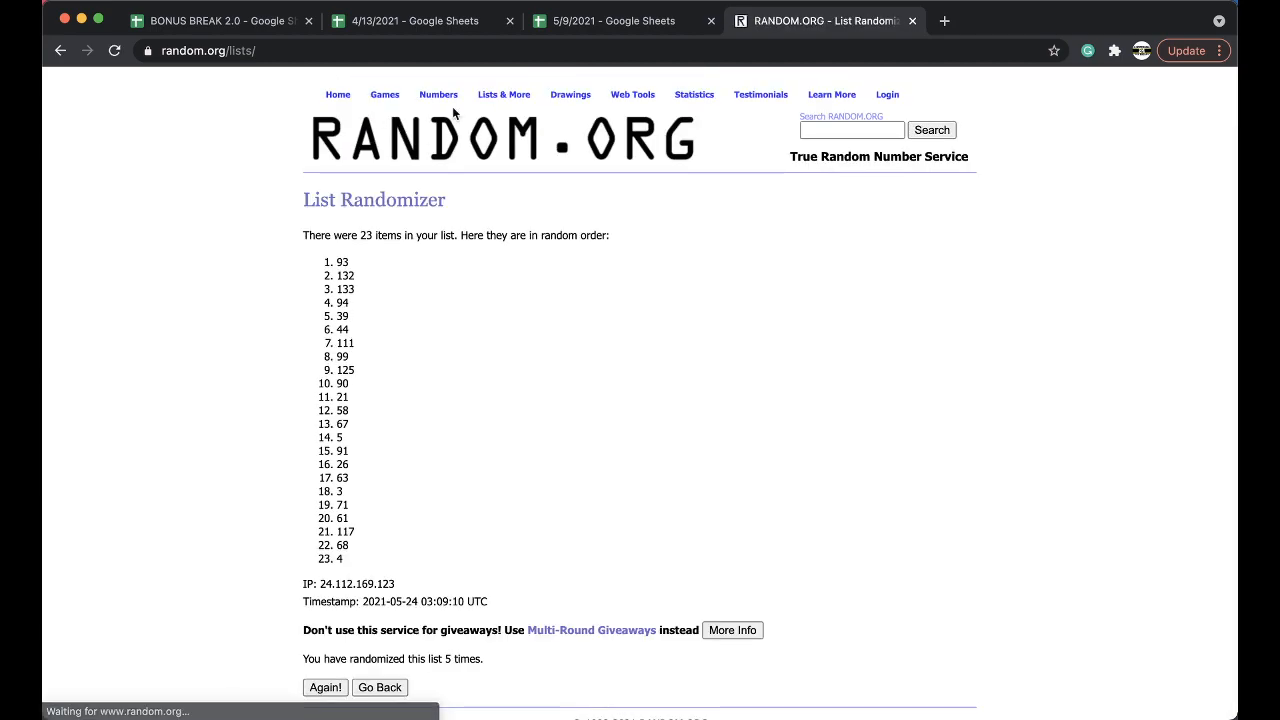
click(615, 20)
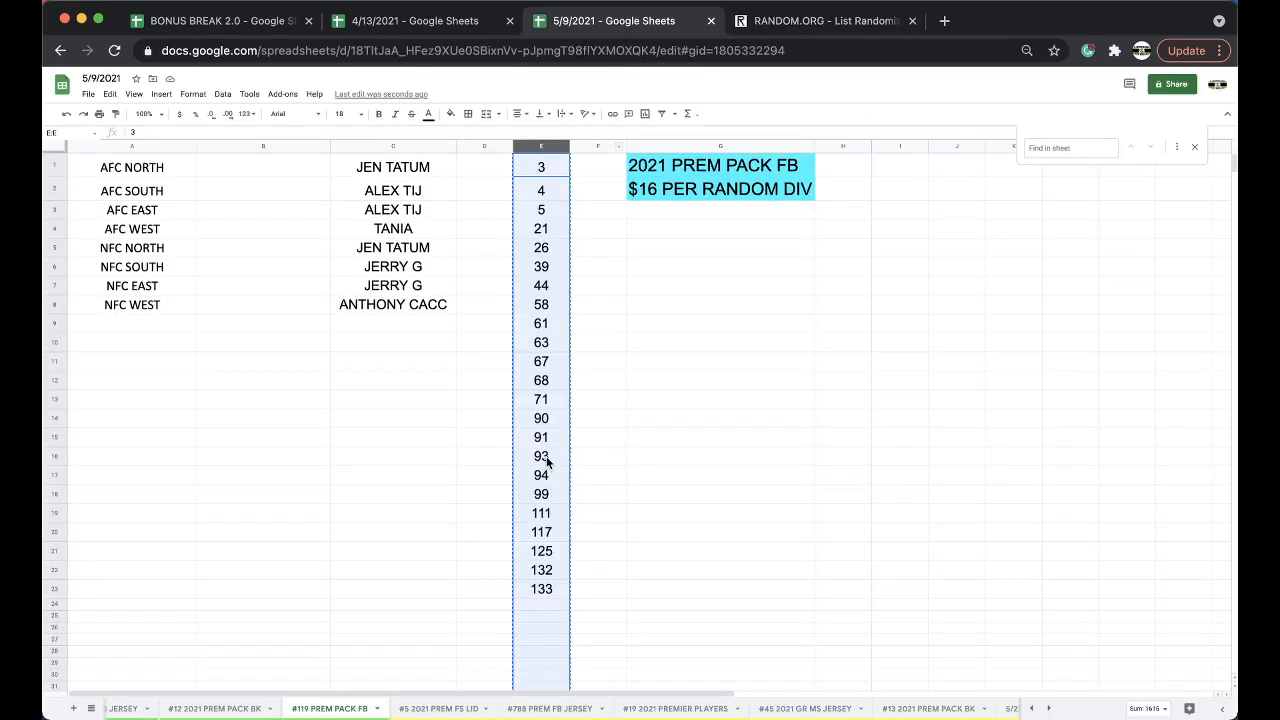
Fill winning number 93 in E16 green and duplicate the #119 PREM PACK FB sheet
click(541, 456)
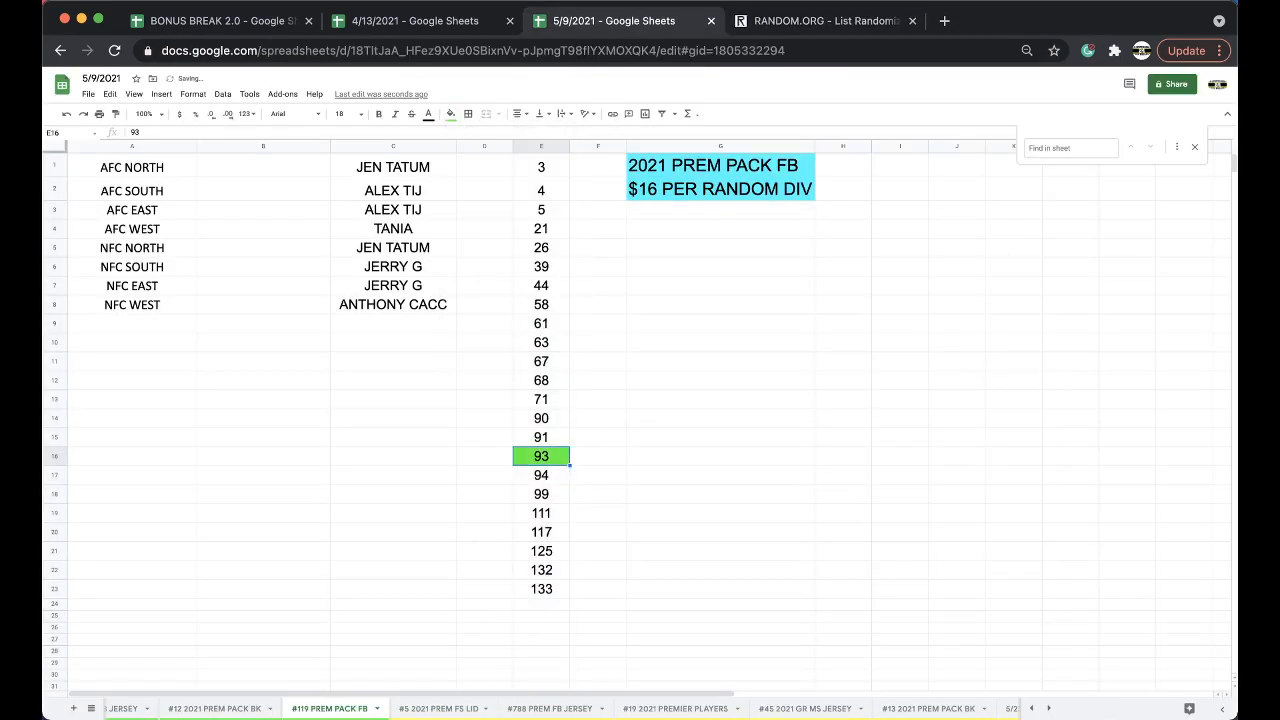
right_click(335, 708)
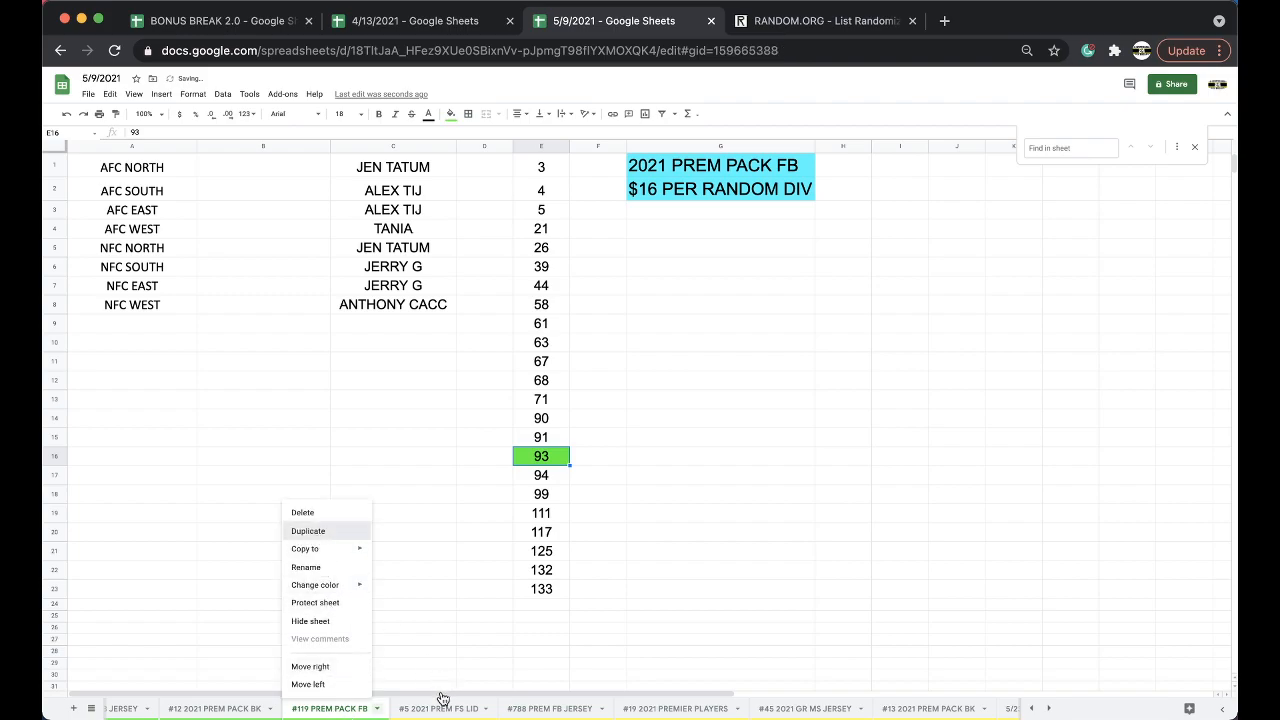
click(308, 531)
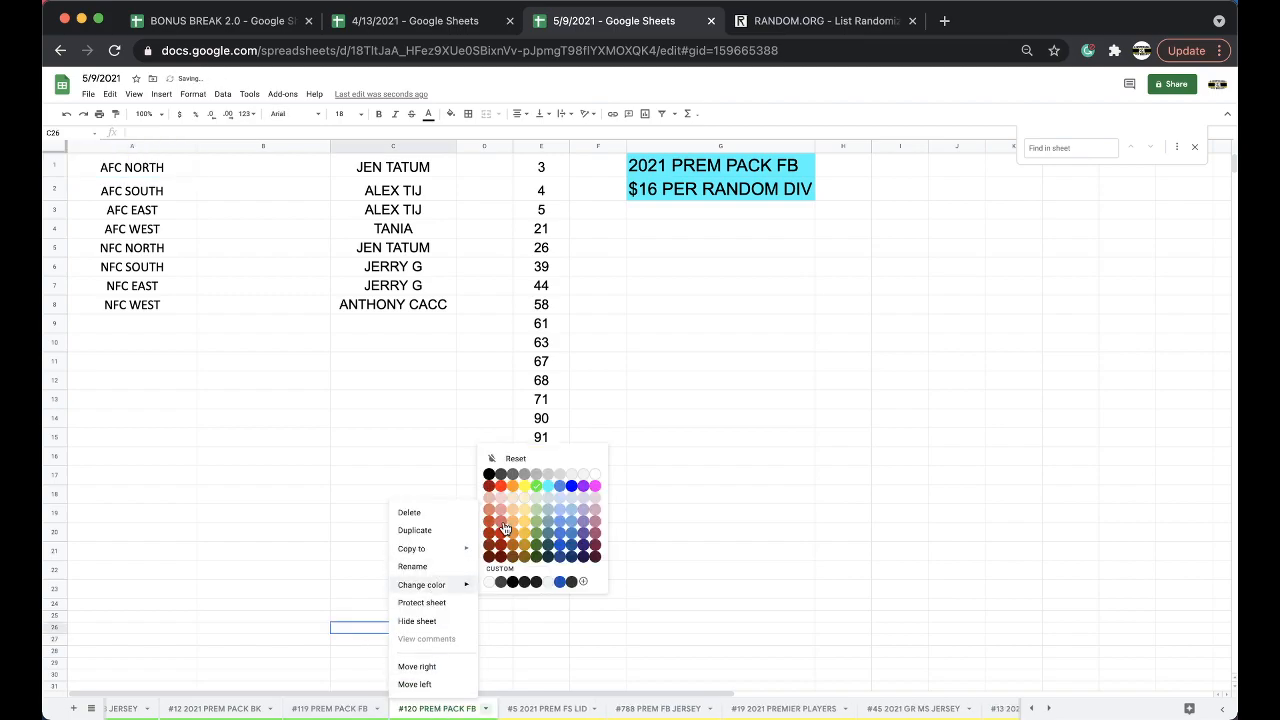
click(392, 146)
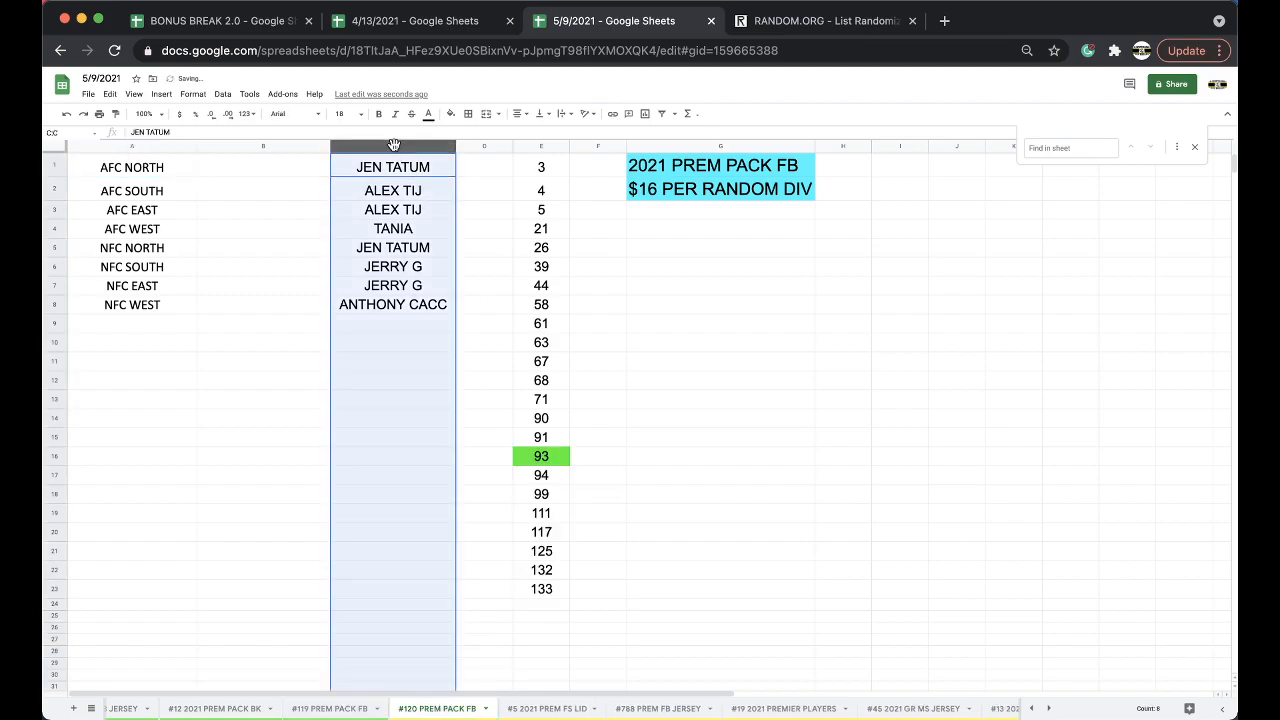
Move the #120 PREM PACK FB tab after #19 2021 PREMIER PLAYERS, returning to #119
right_click(541, 456)
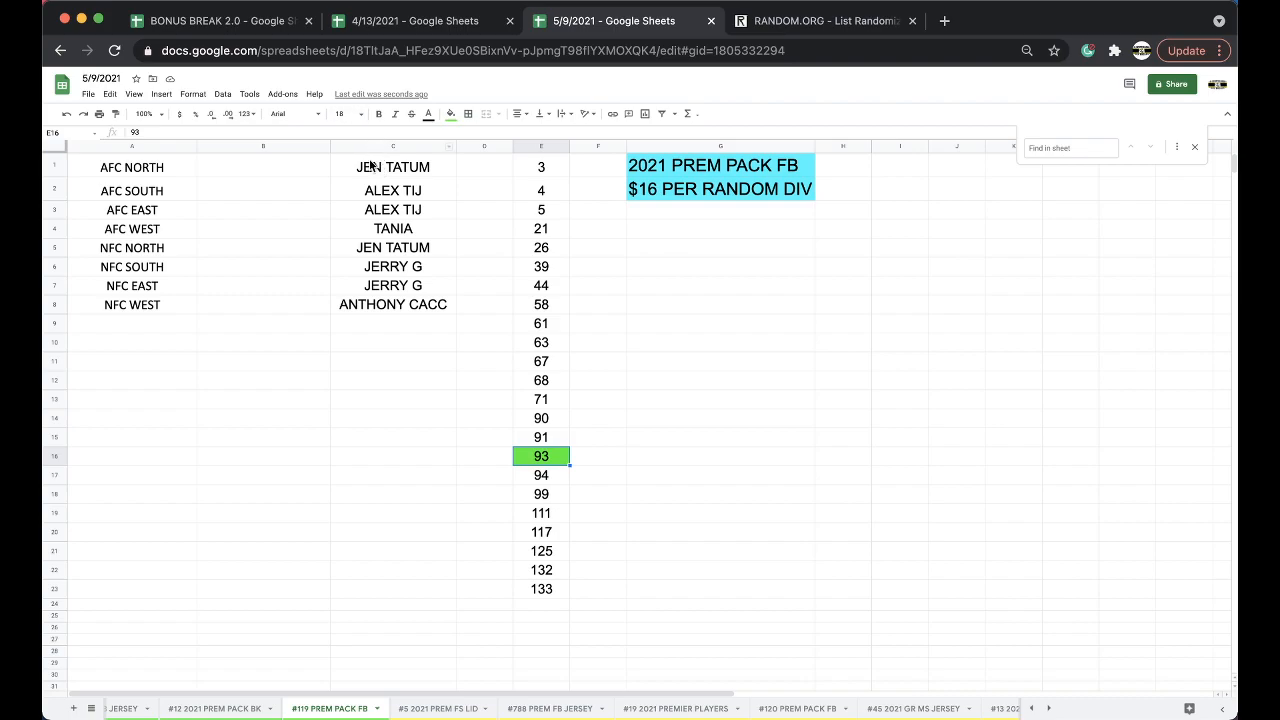
Copy the eight names in C1:C8 into a fresh RANDOM.ORG list
click(392, 166)
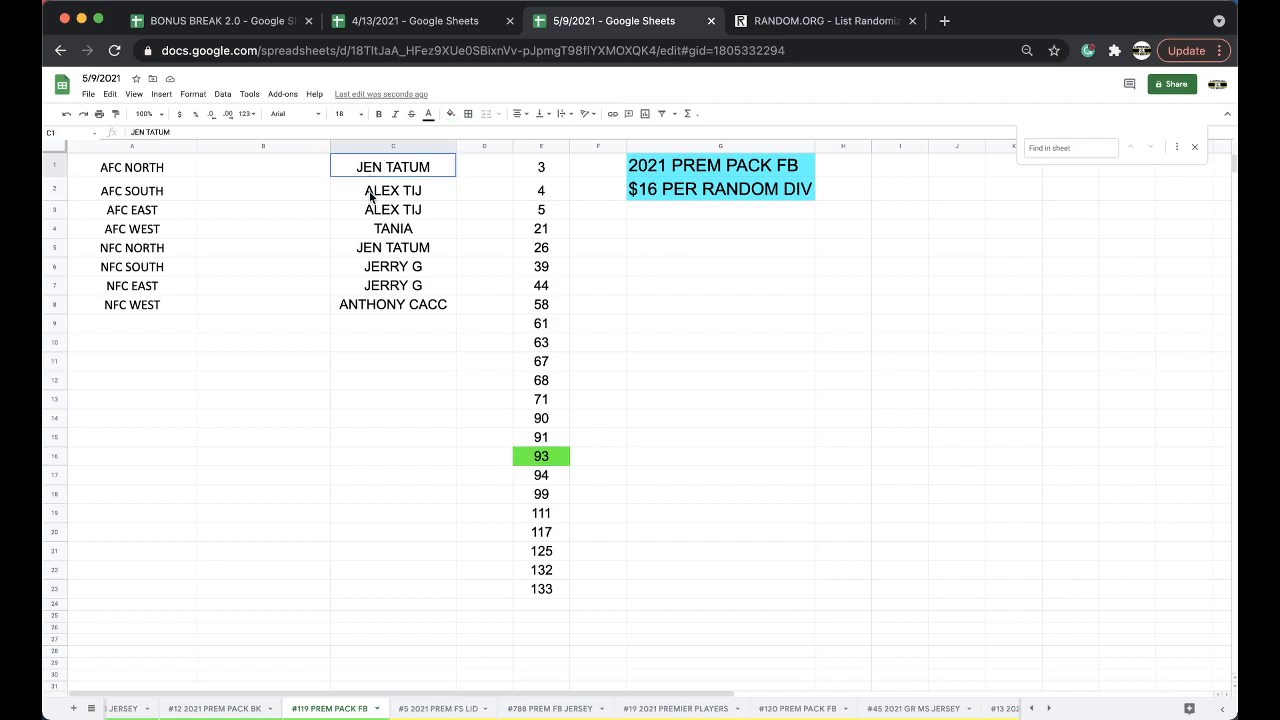
click(823, 20)
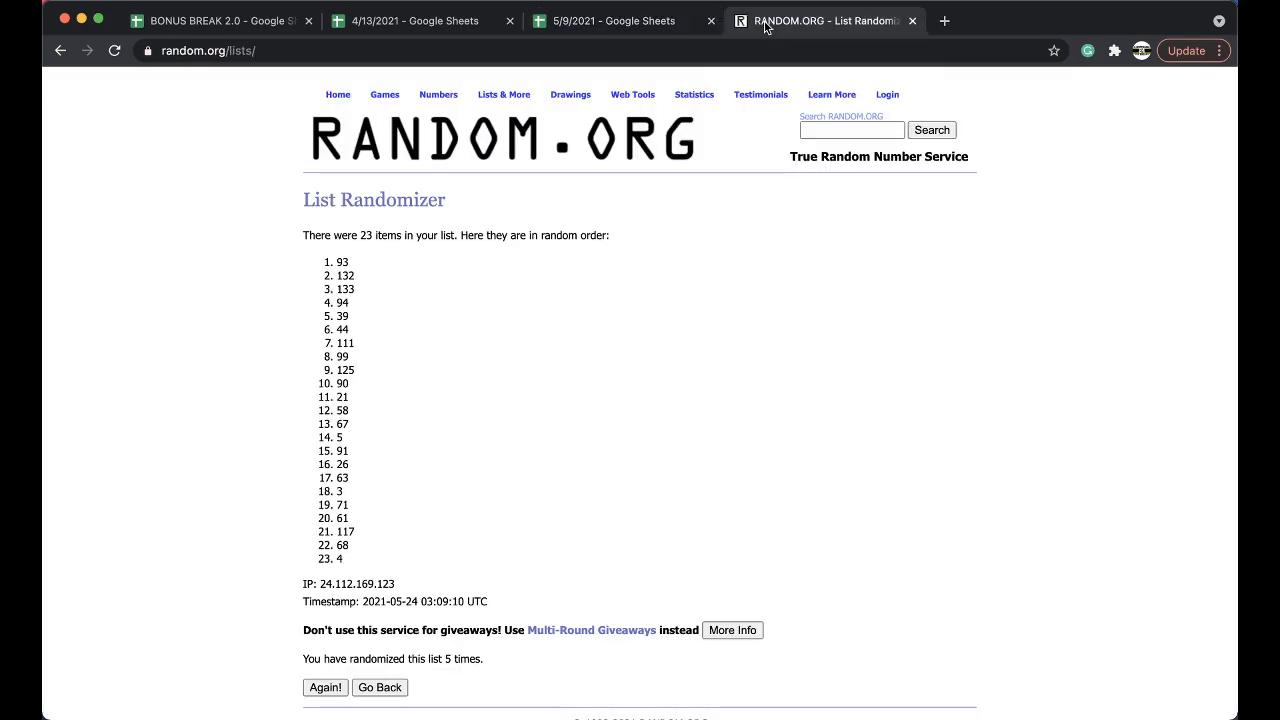
click(379, 687)
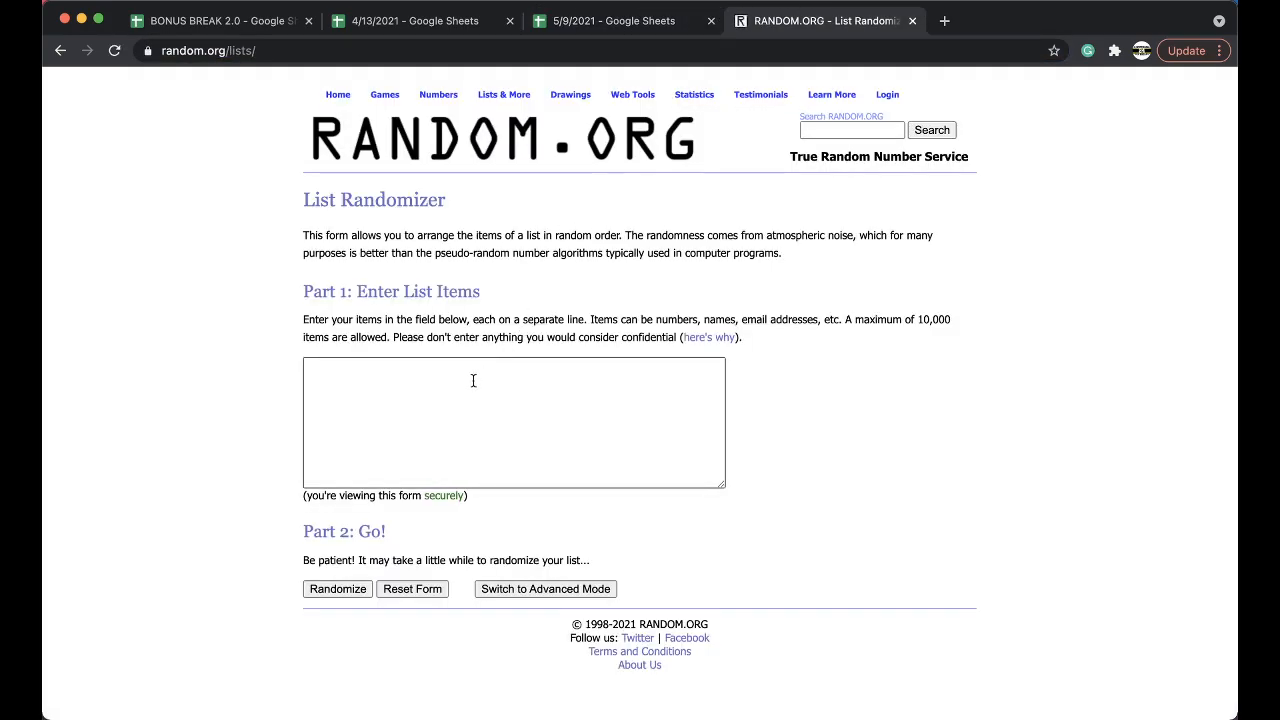
click(337, 588)
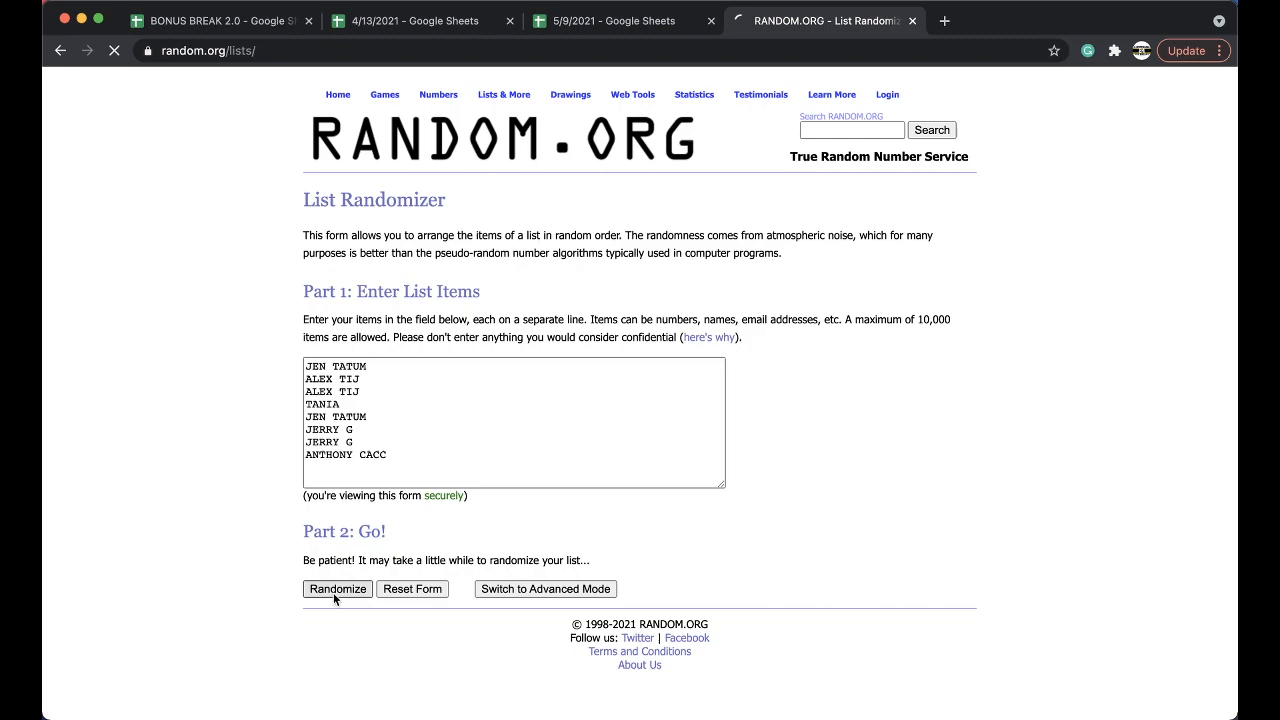
Randomize the eight names five times and return to the 5/9/2021 spreadsheet
click(337, 588)
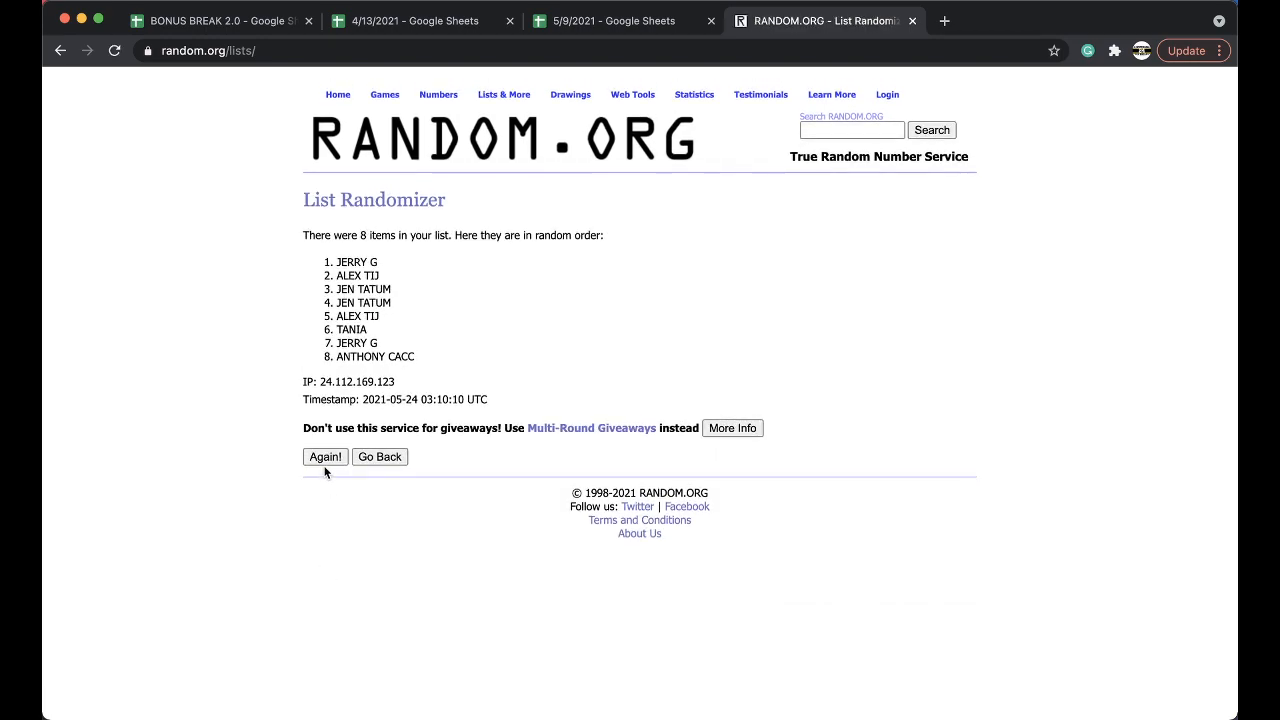
click(325, 456)
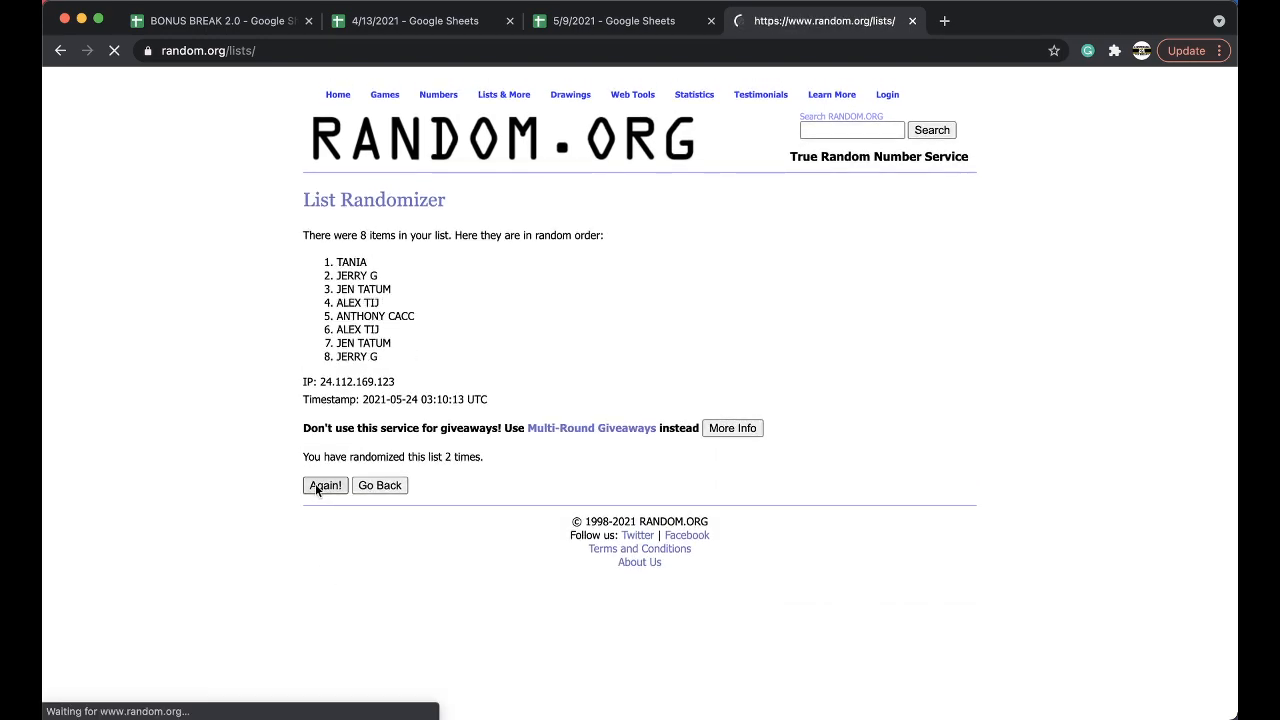
click(325, 485)
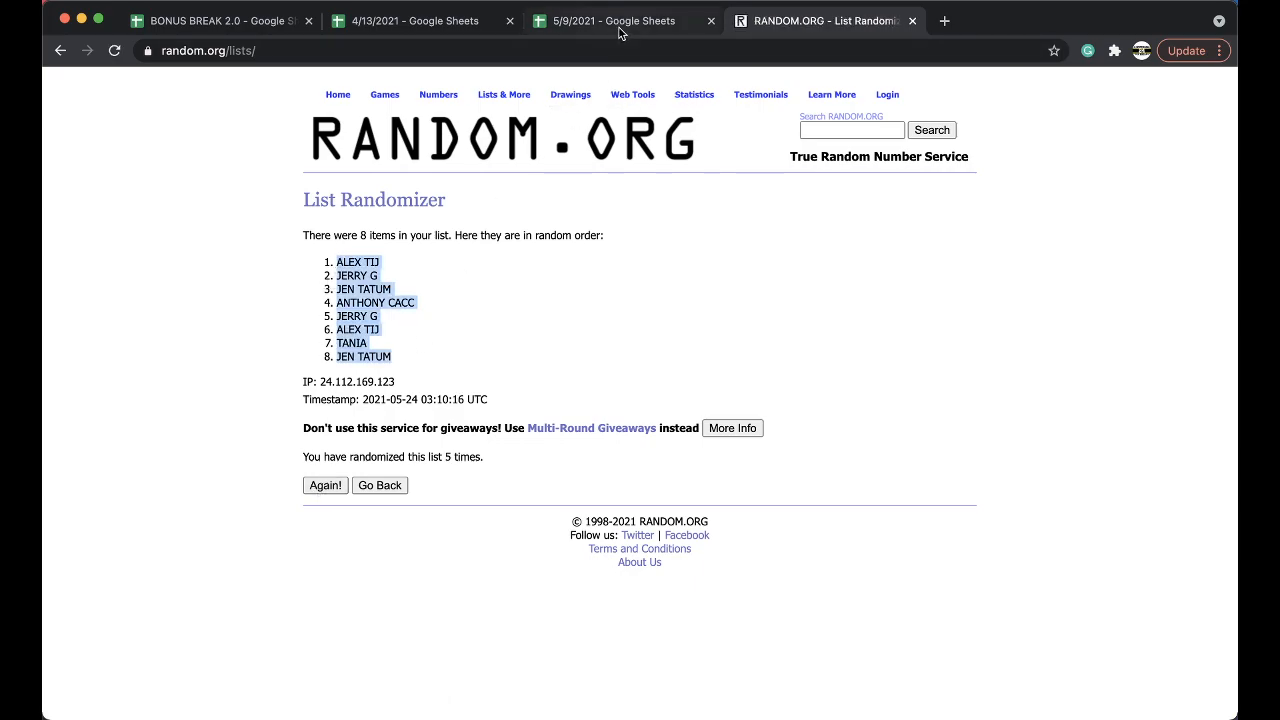
click(614, 20)
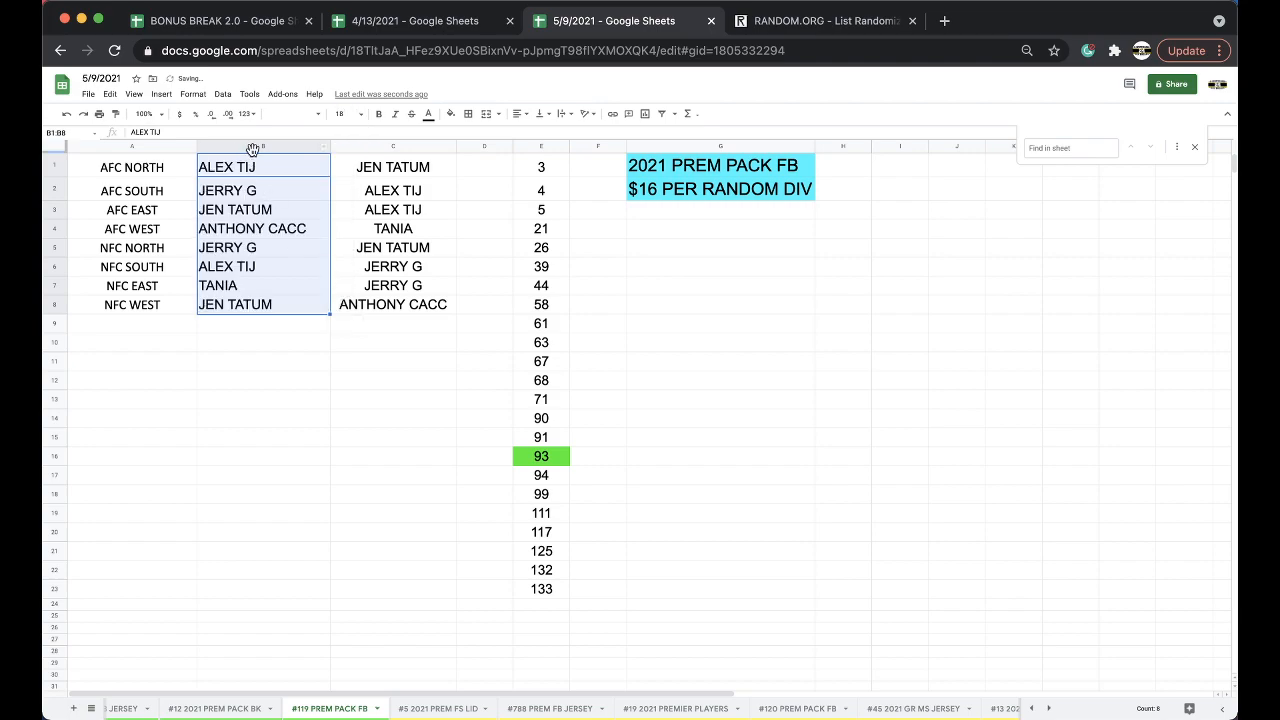
Check the shuffled buyer names in B2, B3, B4 and the NFC South and NFC West rows
click(263, 190)
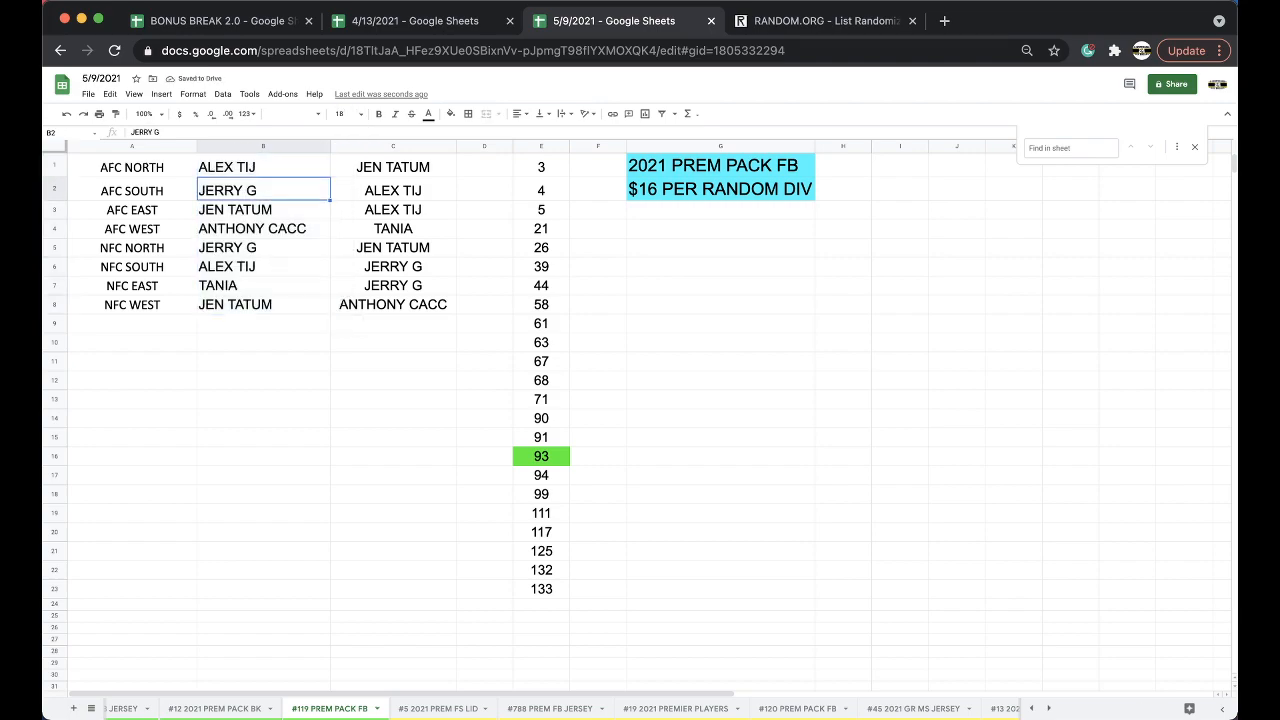
click(263, 209)
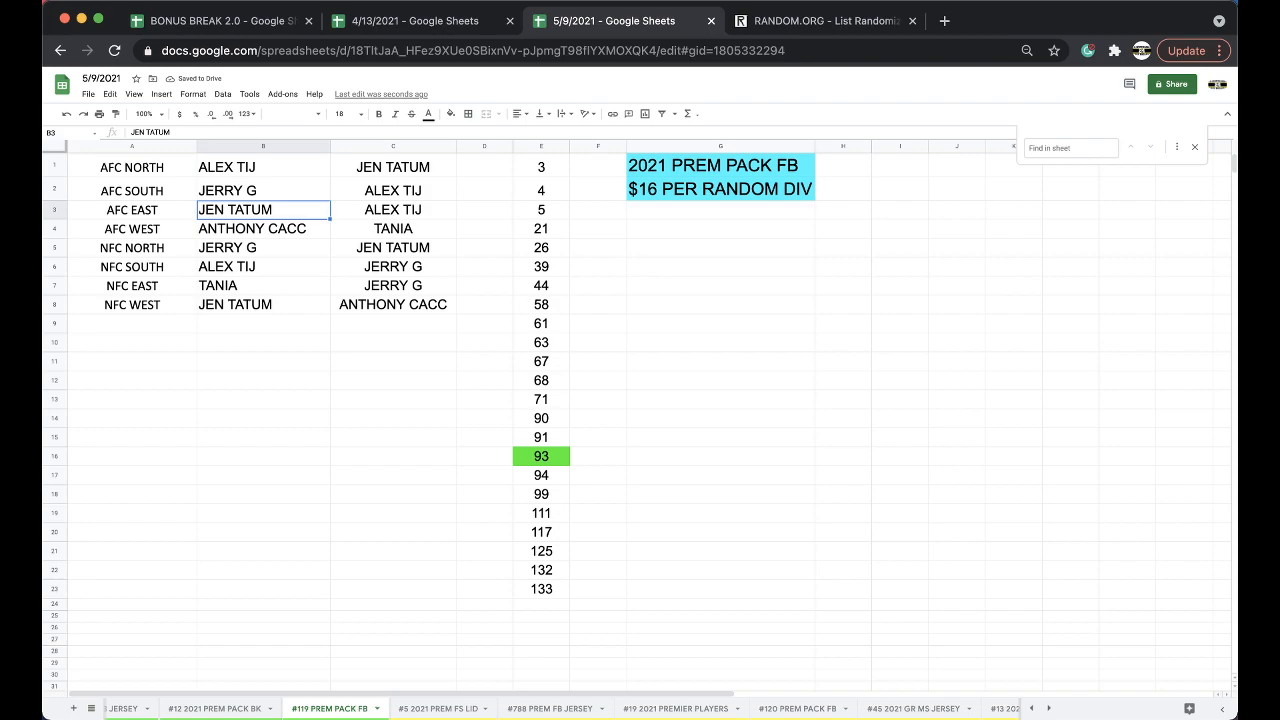
click(263, 228)
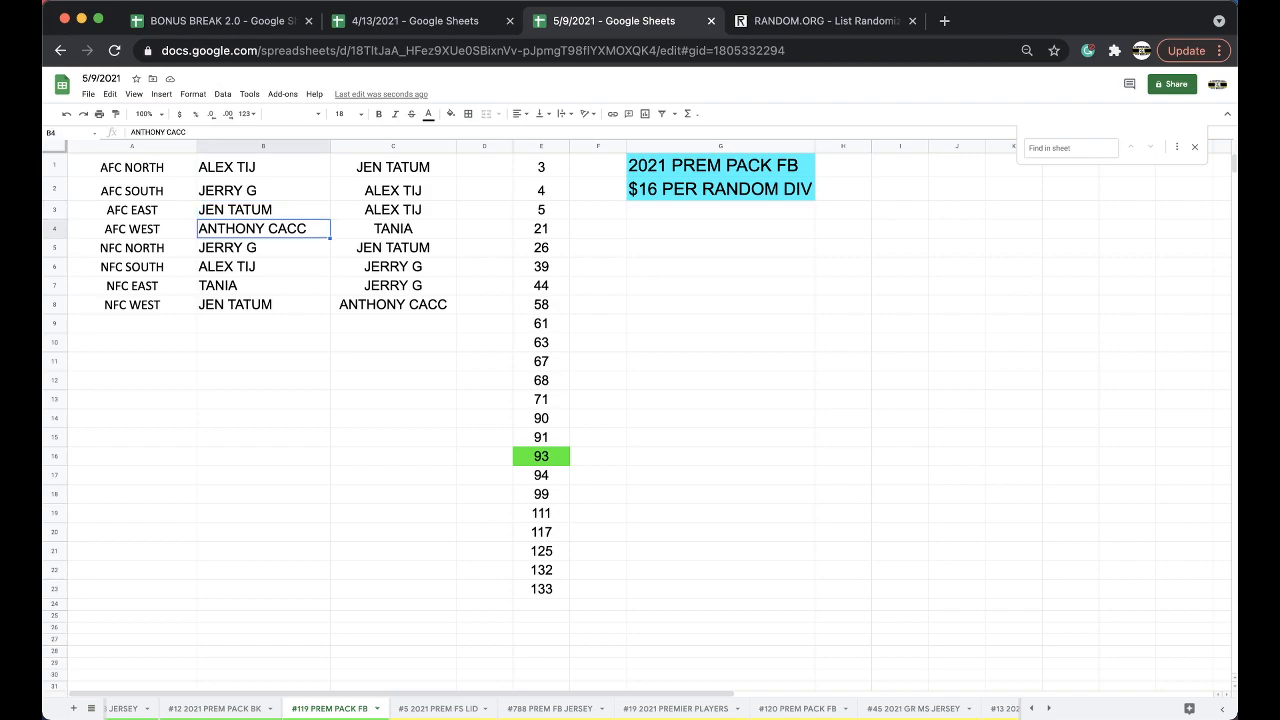
click(263, 266)
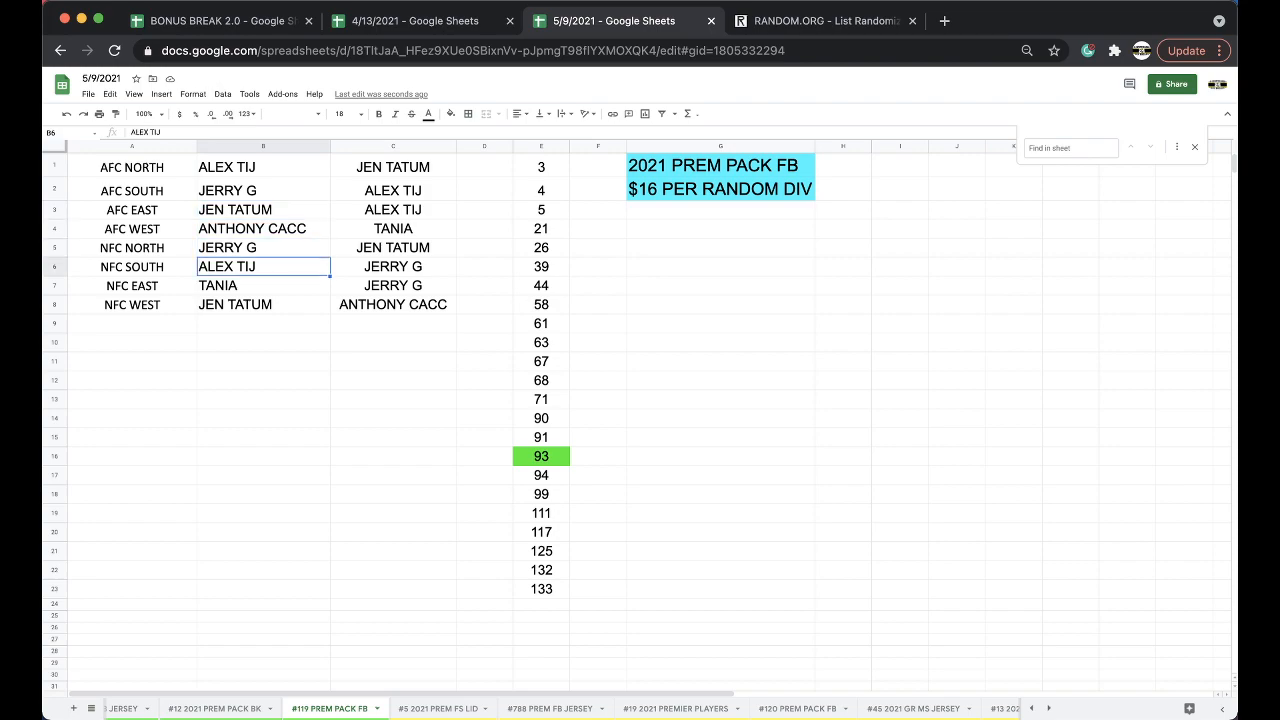
click(263, 304)
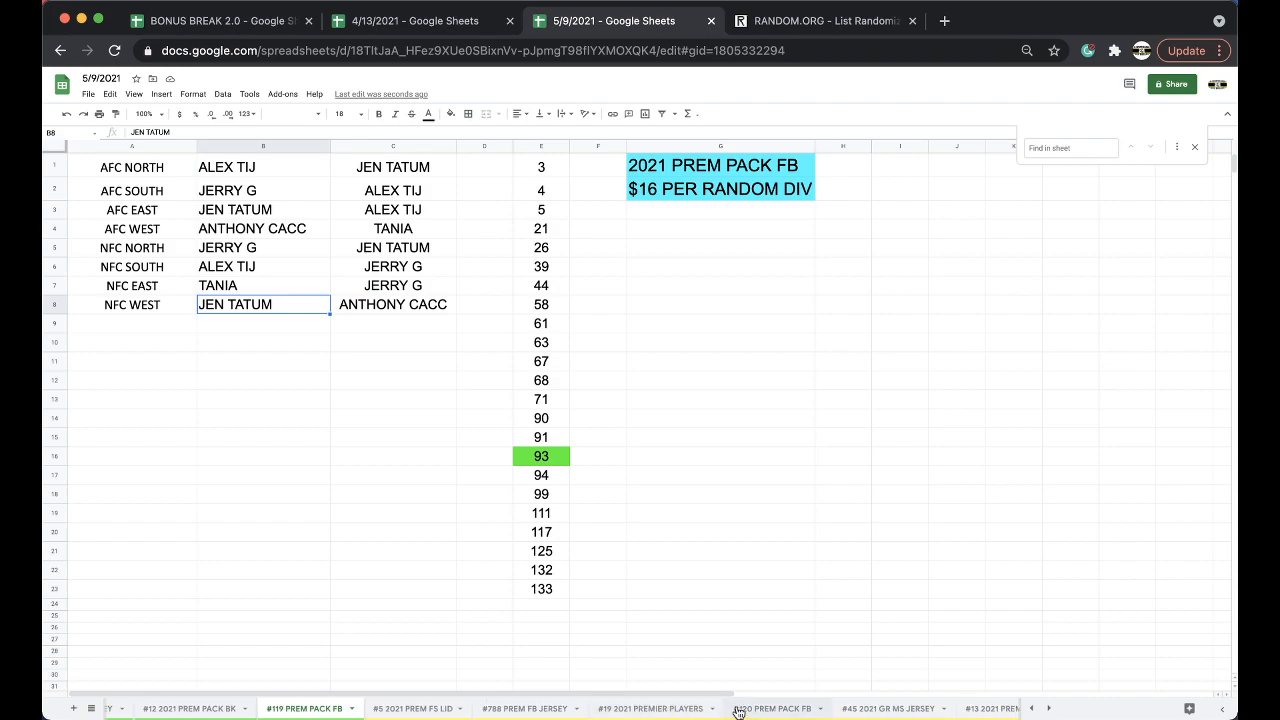
click(770, 708)
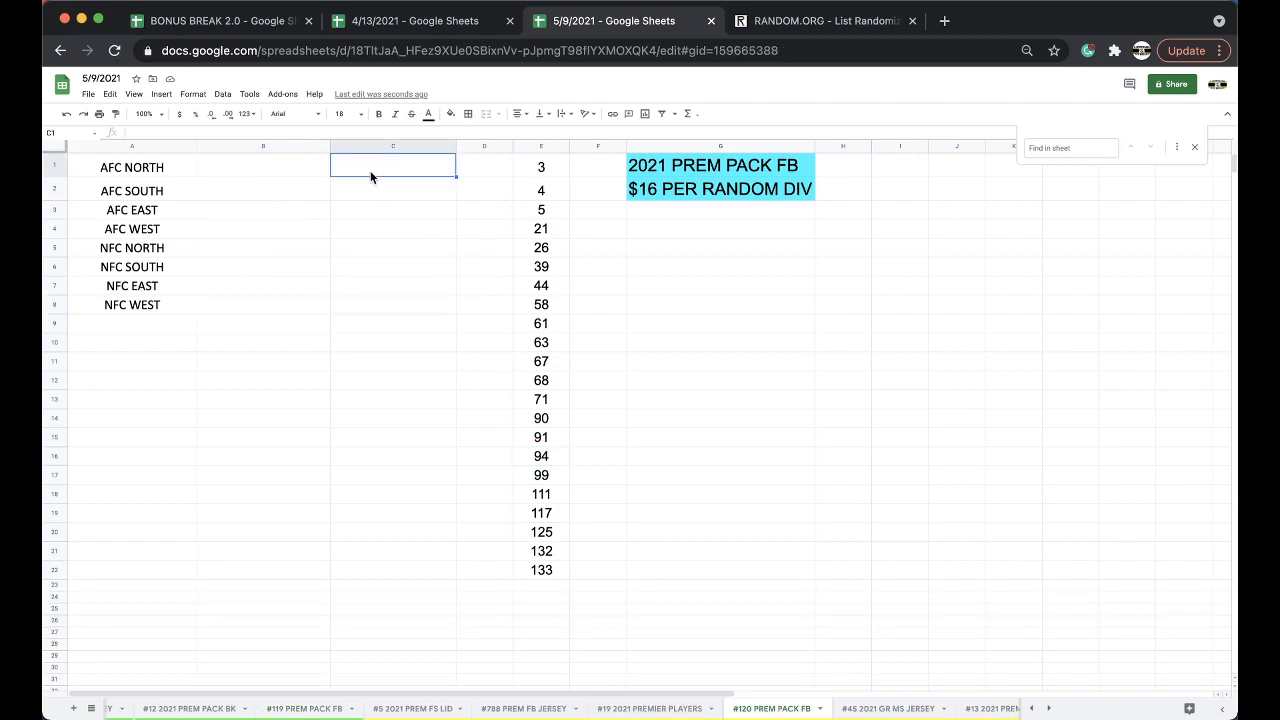
text(TREVO)
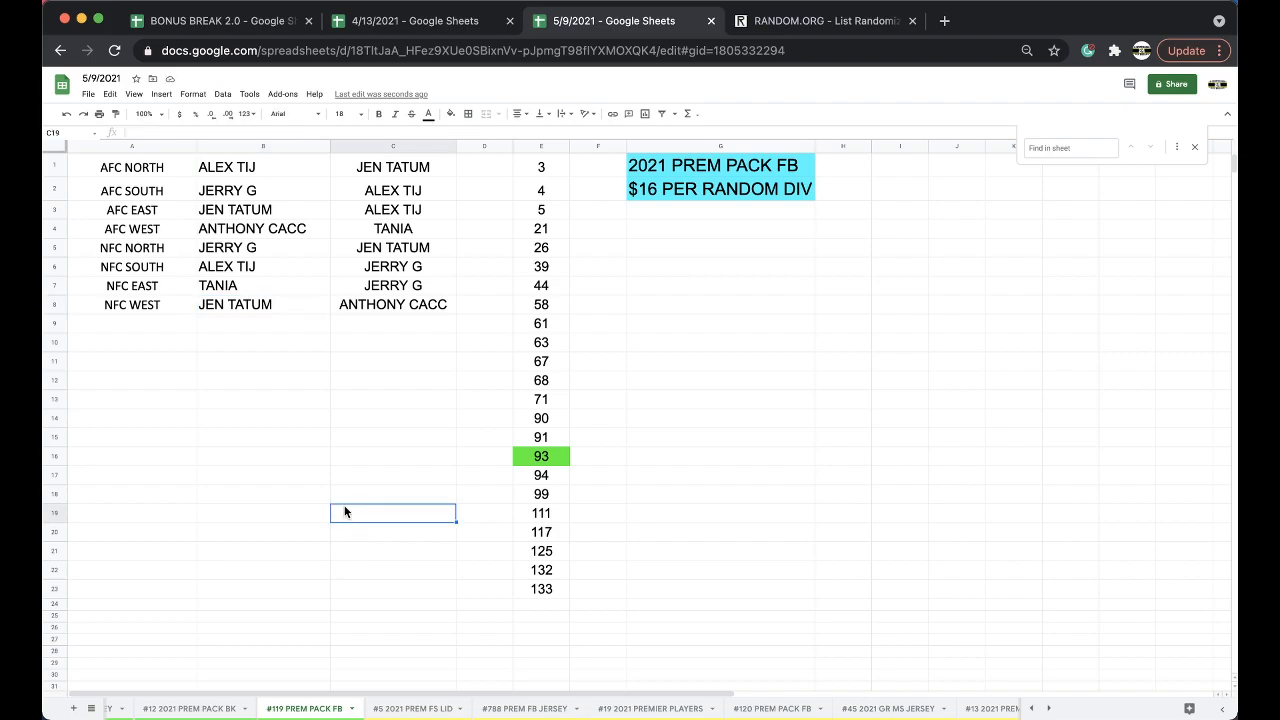
click(263, 361)
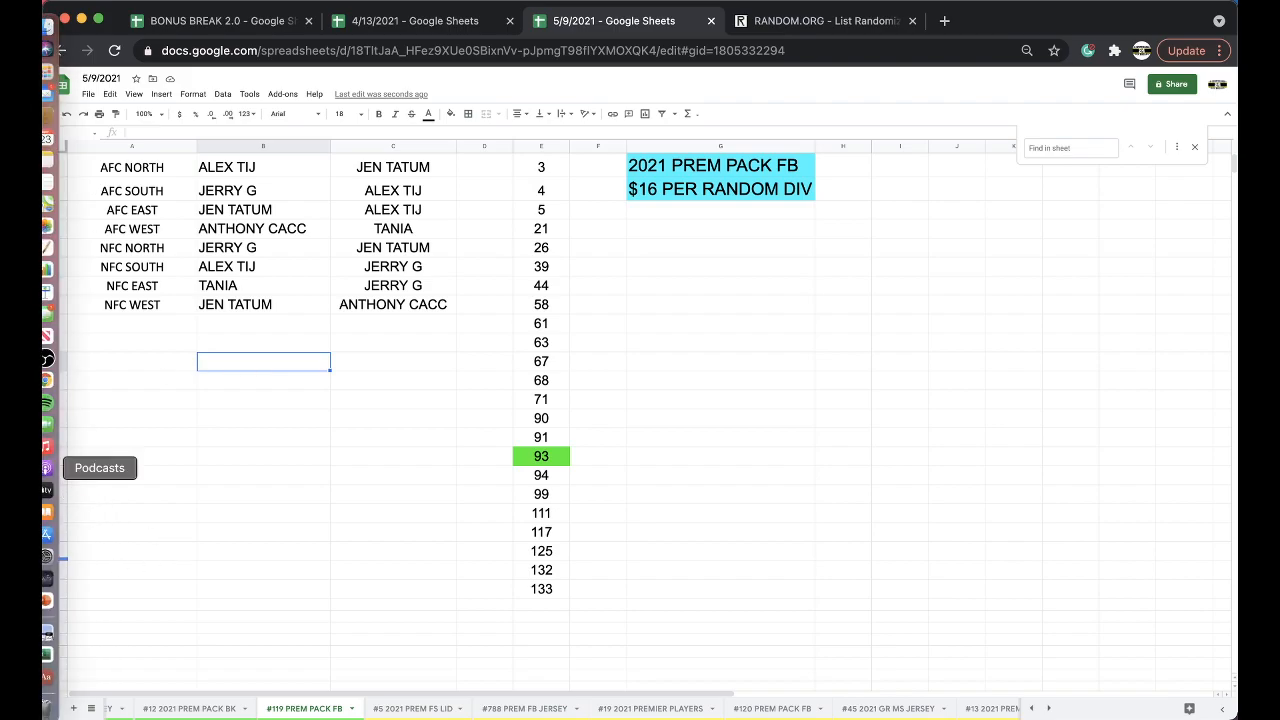
click(263, 266)
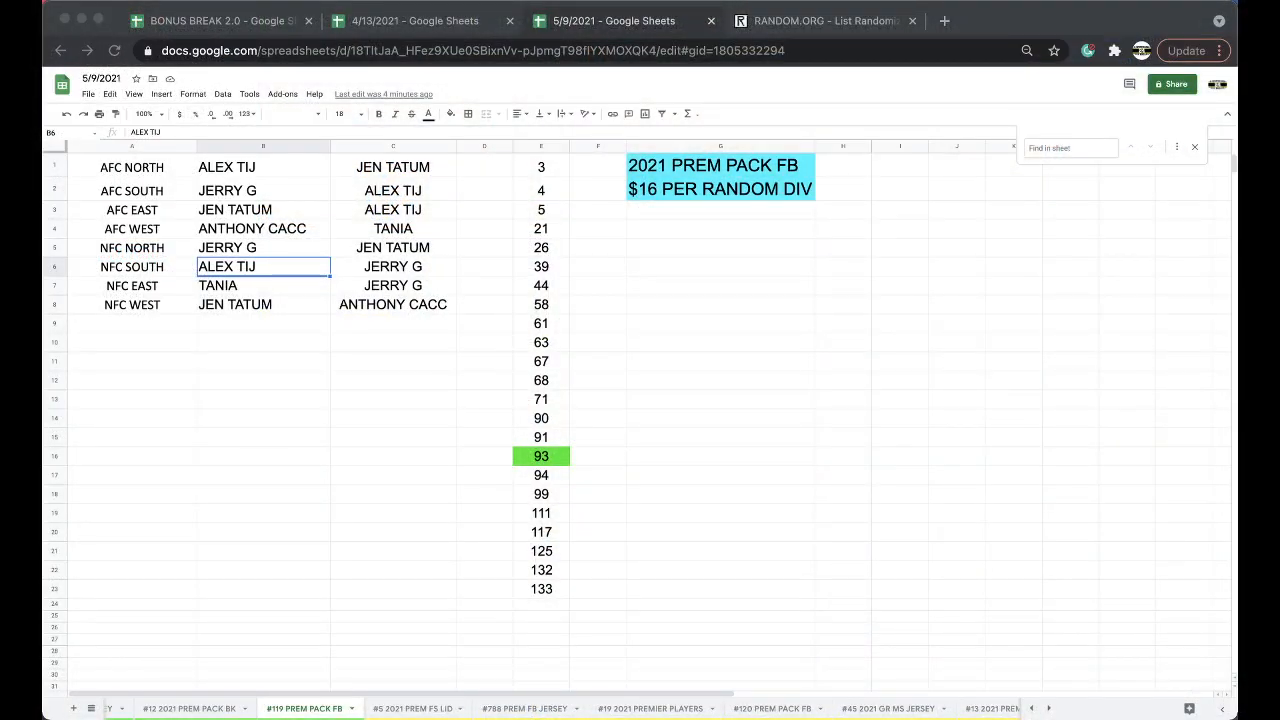
mouse_move(256, 216)
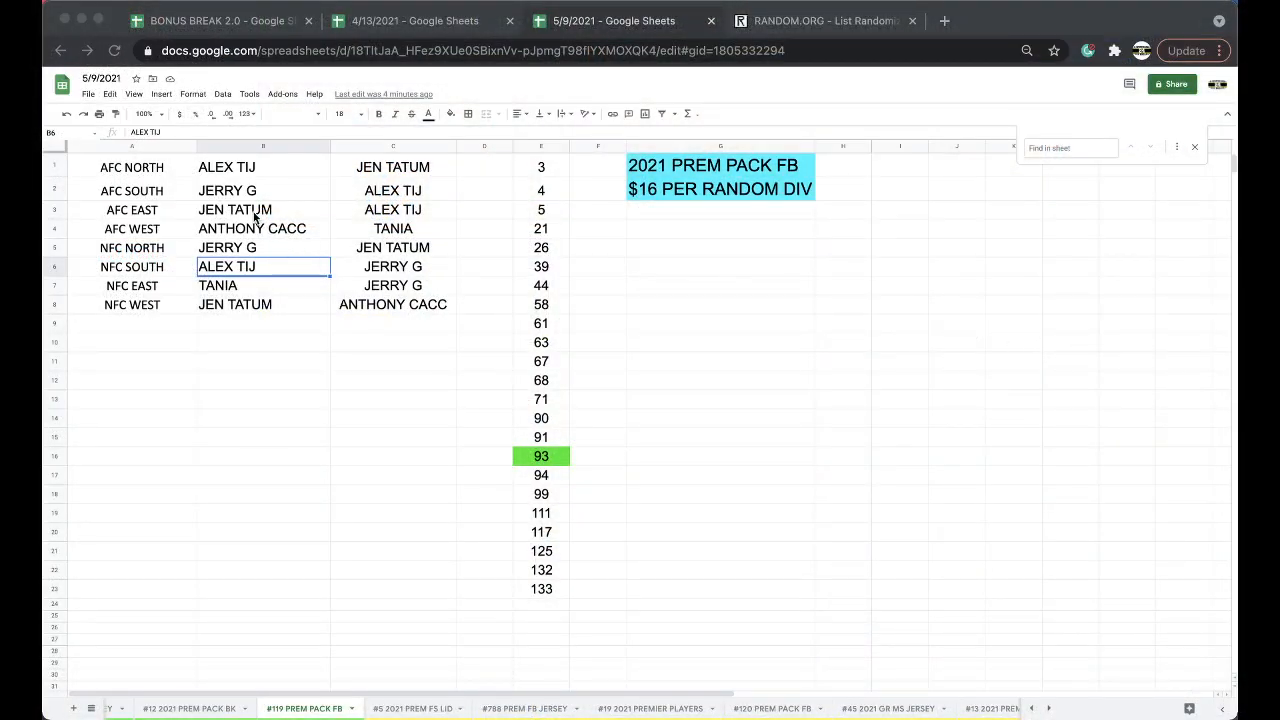
click(450, 113)
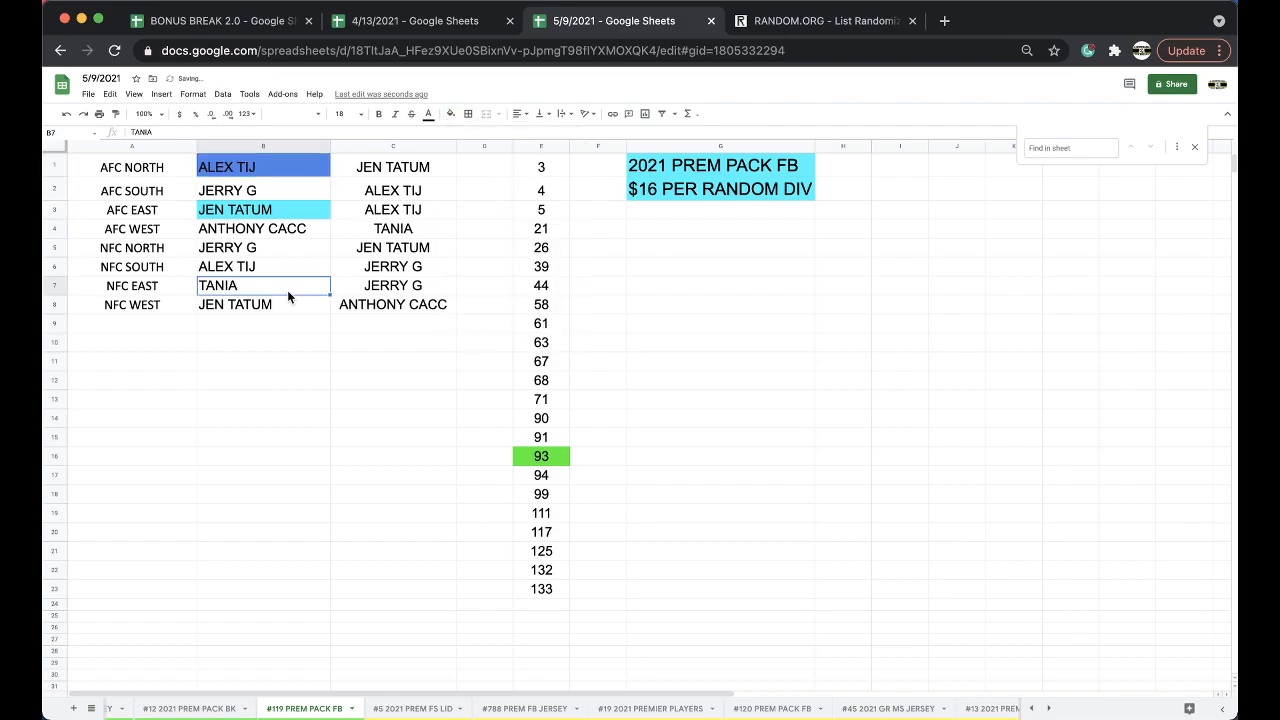
click(451, 113)
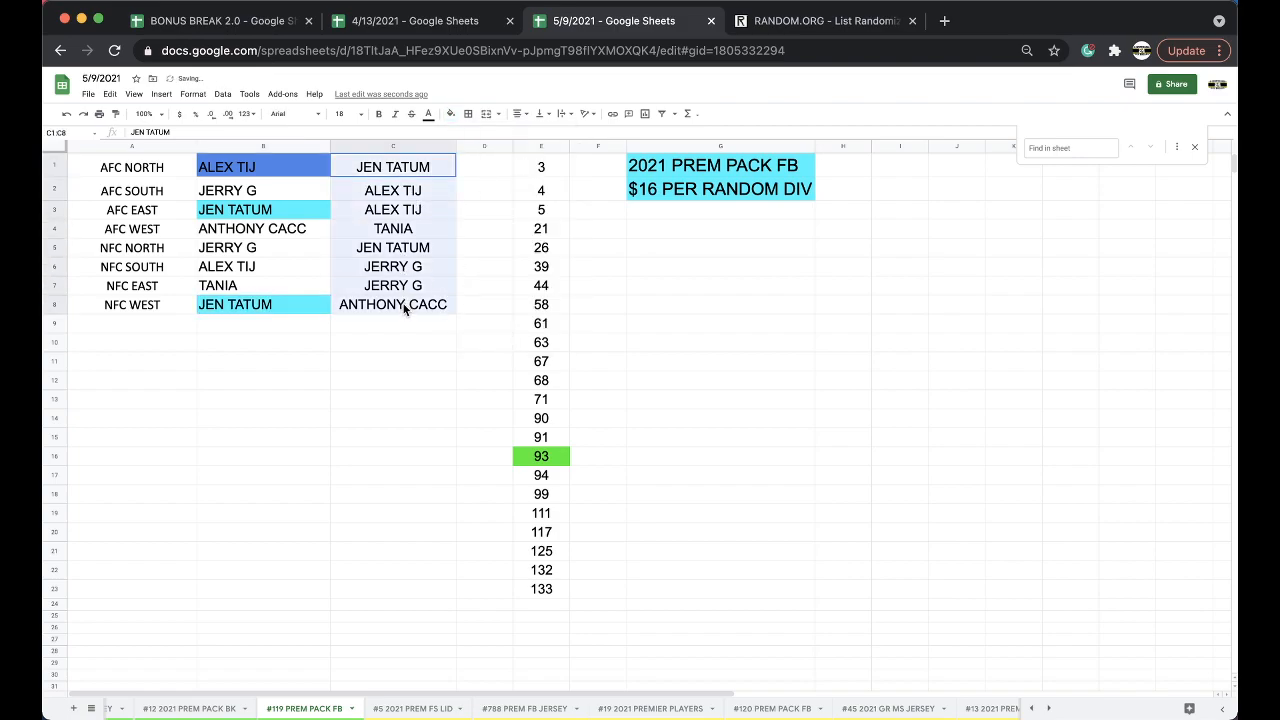
click(825, 20)
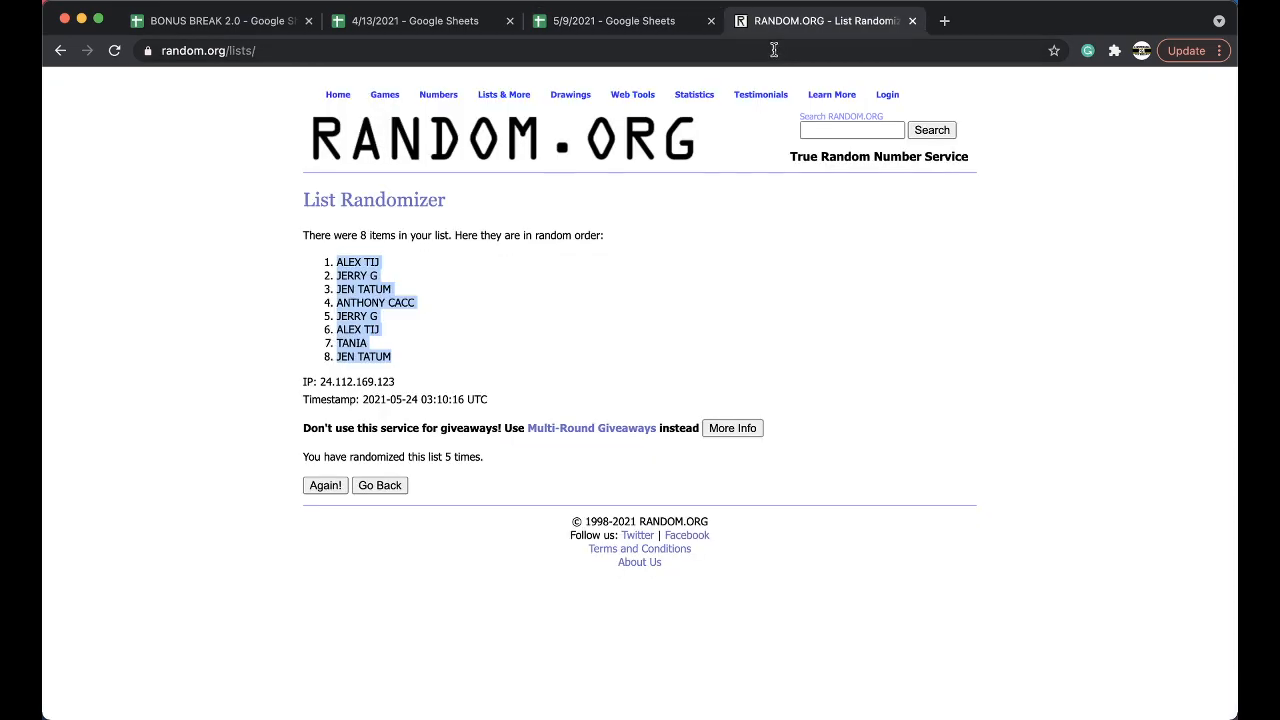
click(379, 485)
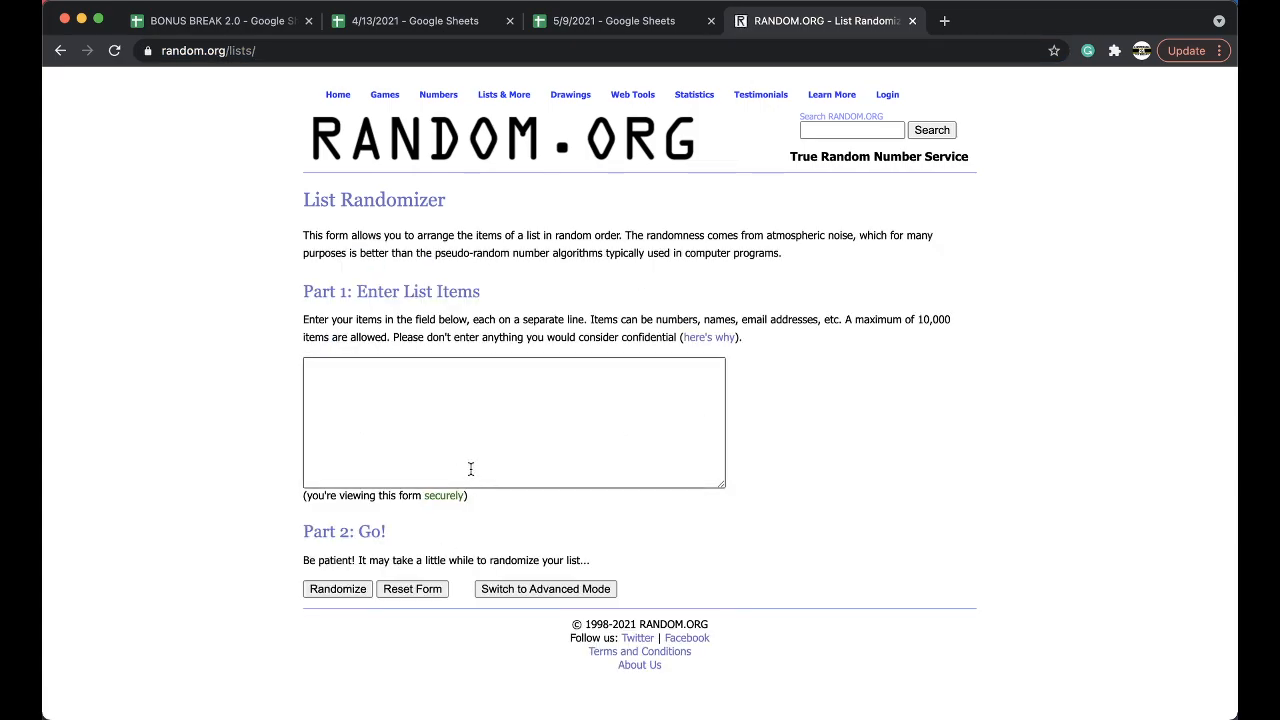
click(337, 588)
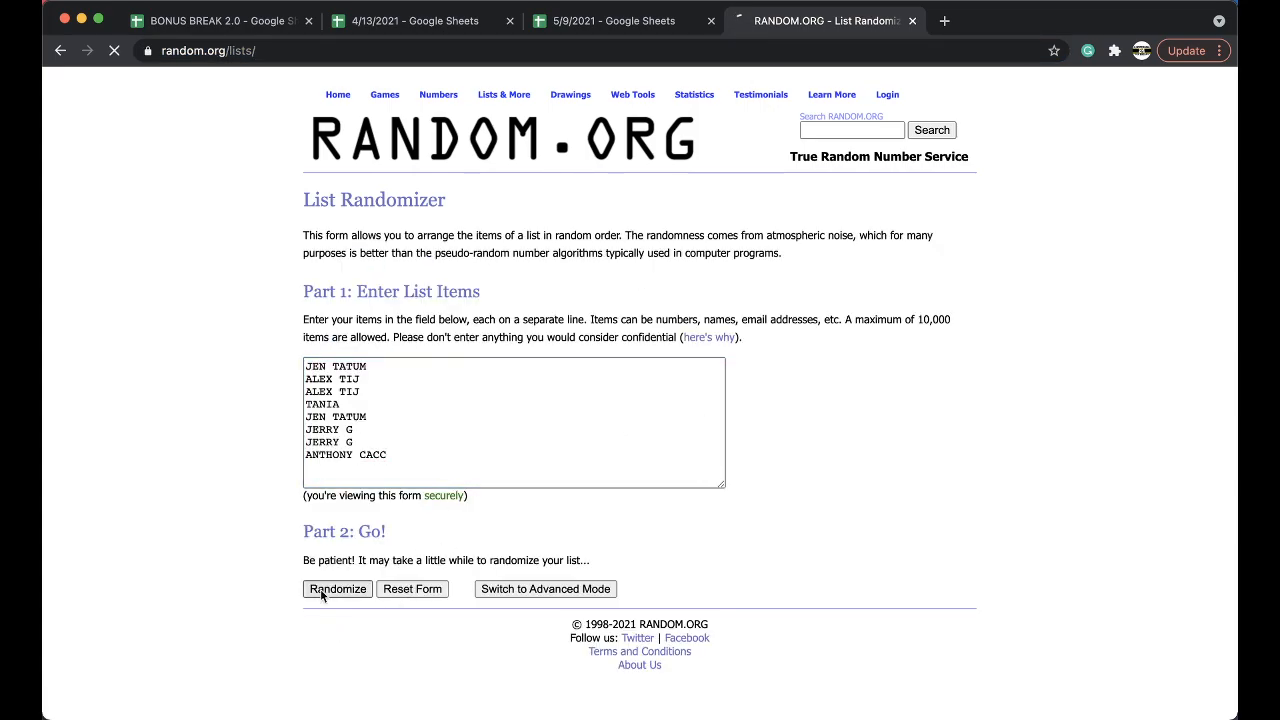
click(337, 588)
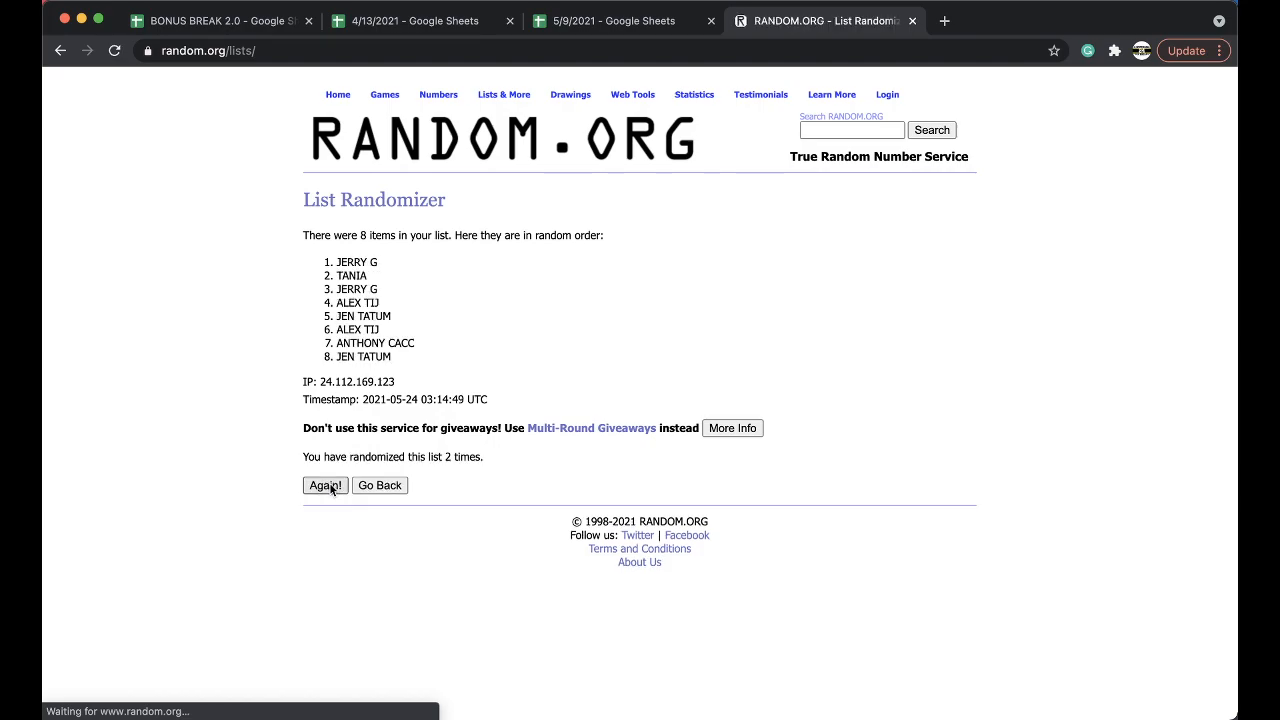
click(325, 485)
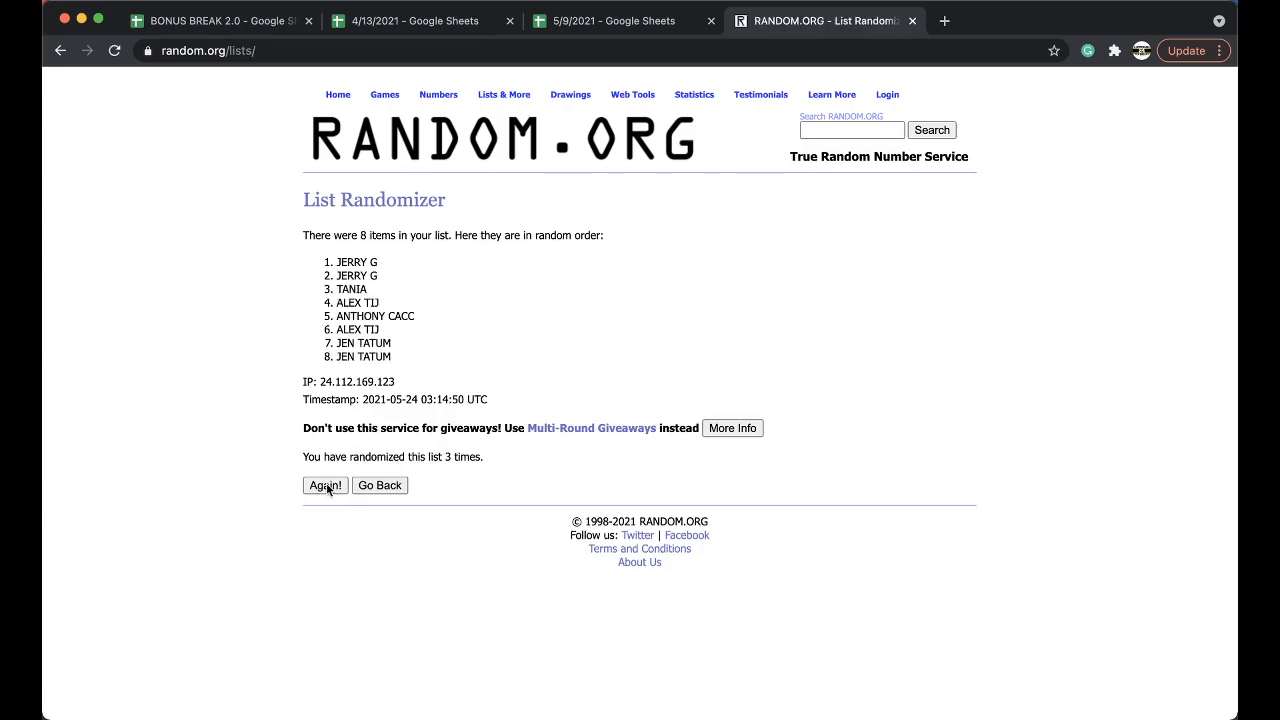
click(325, 485)
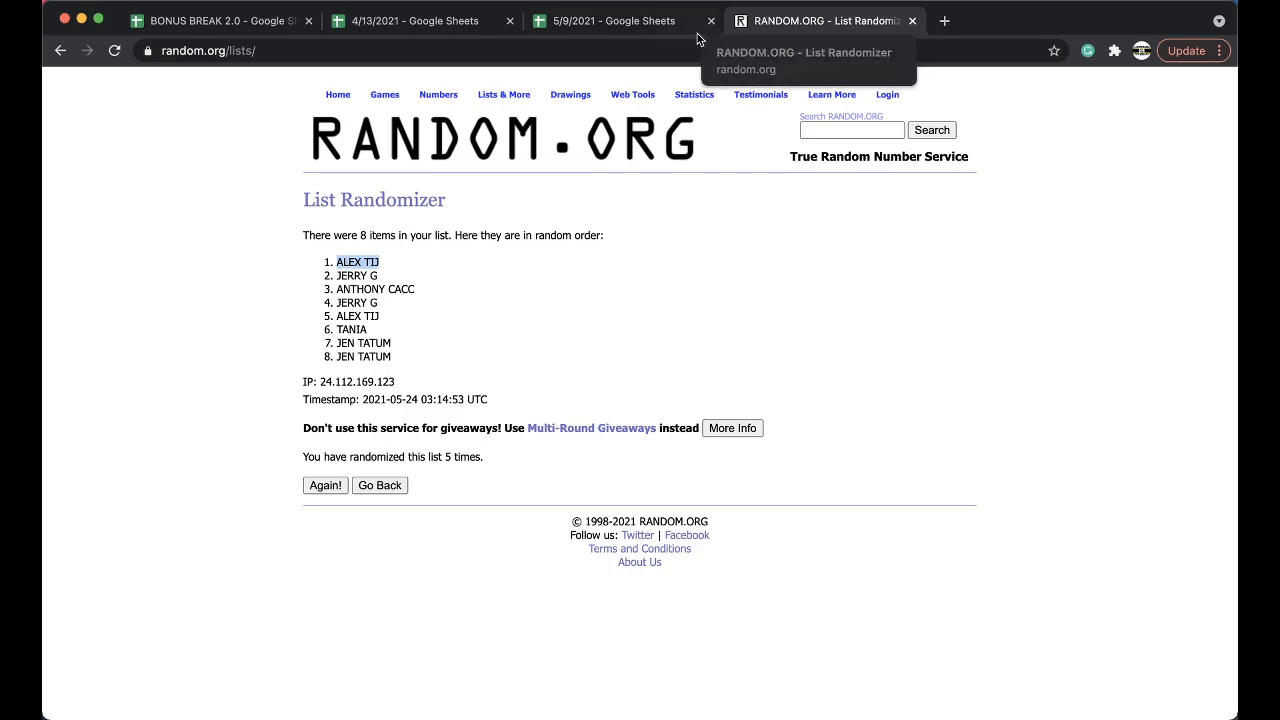
click(613, 20)
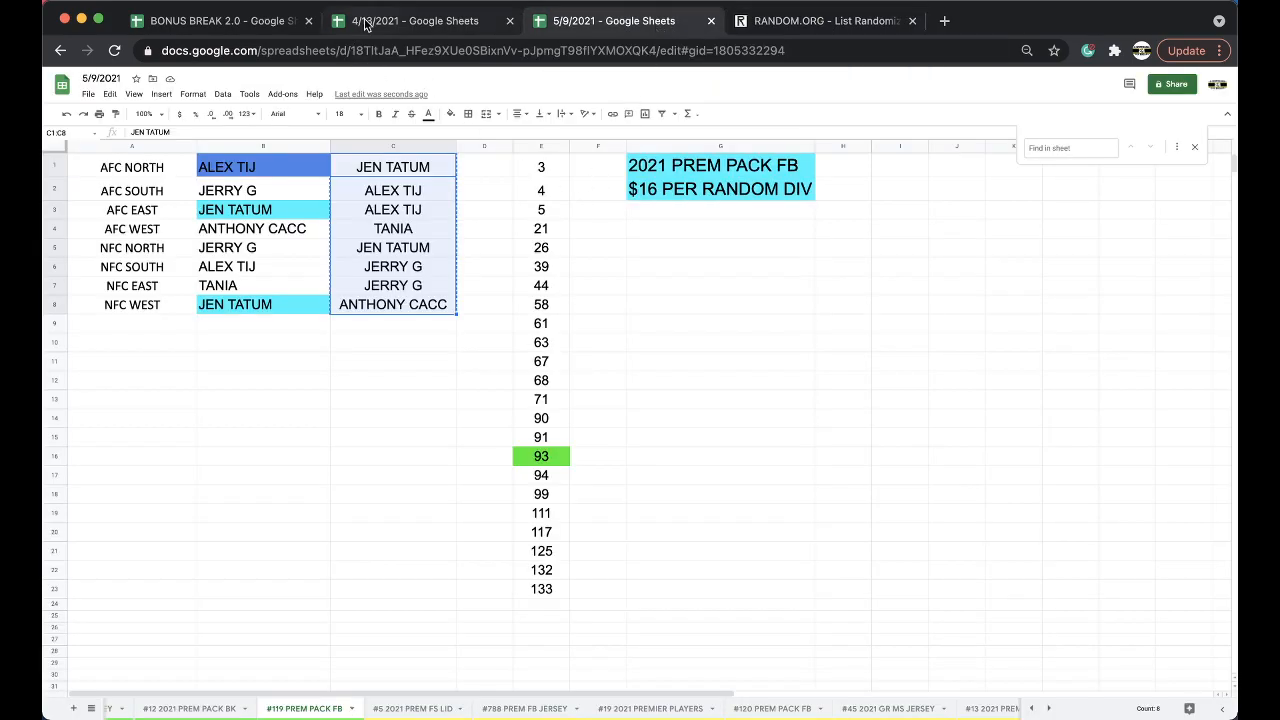
click(220, 20)
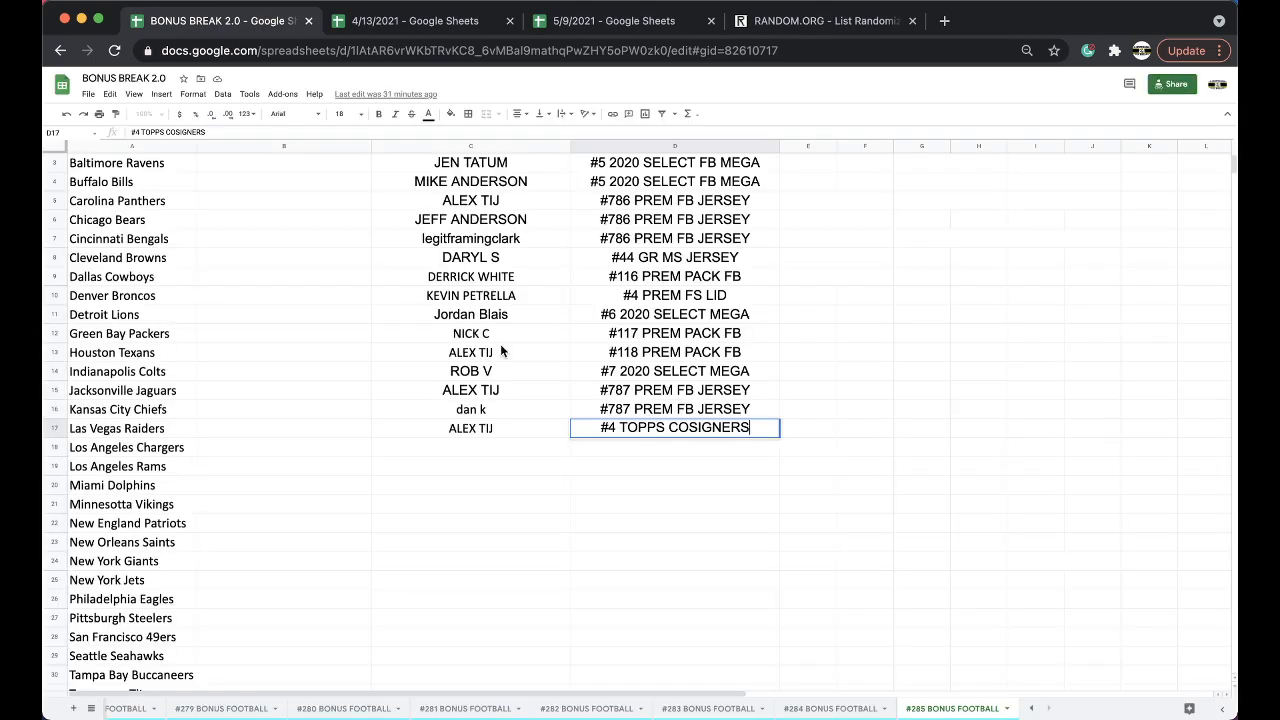
click(470, 428)
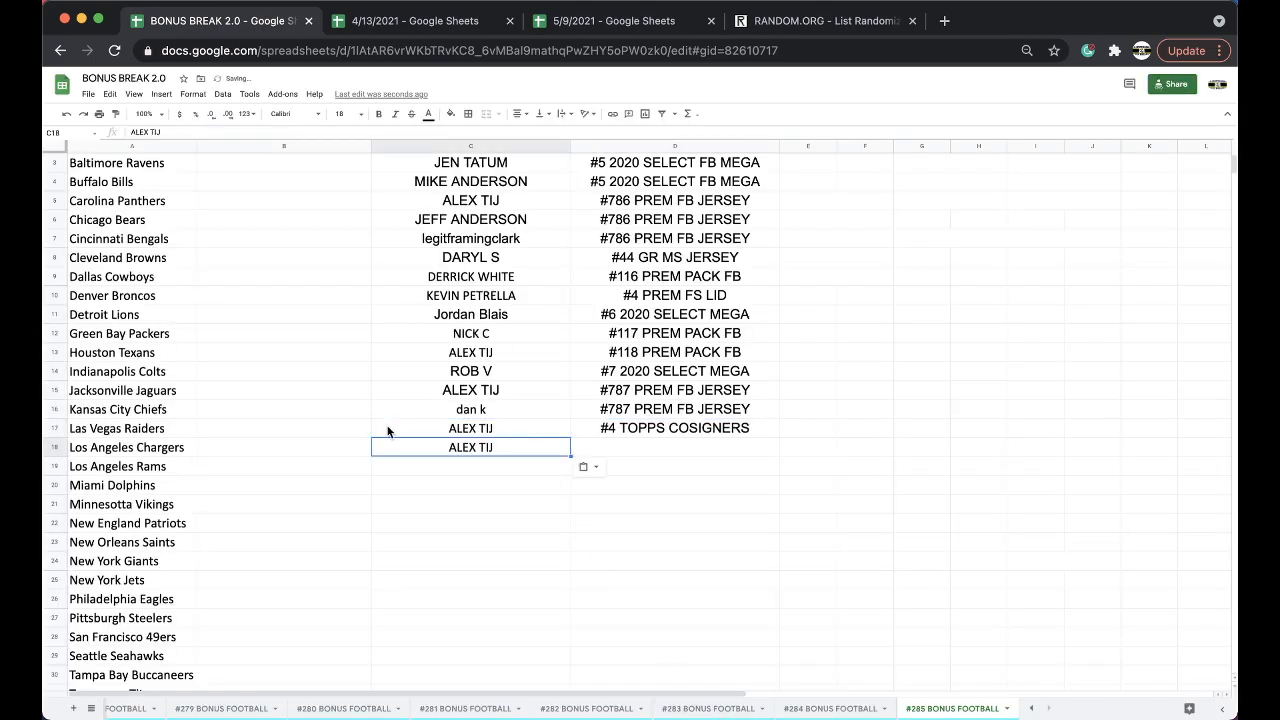
click(675, 352)
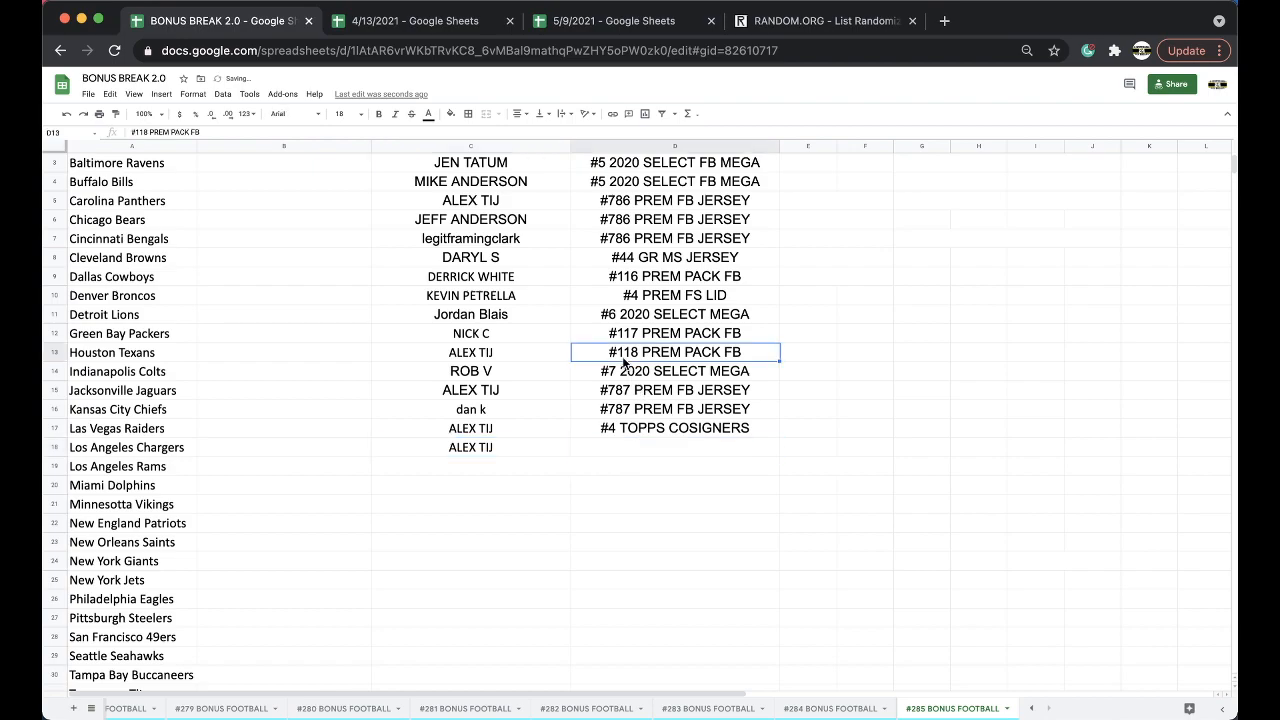
click(675, 447)
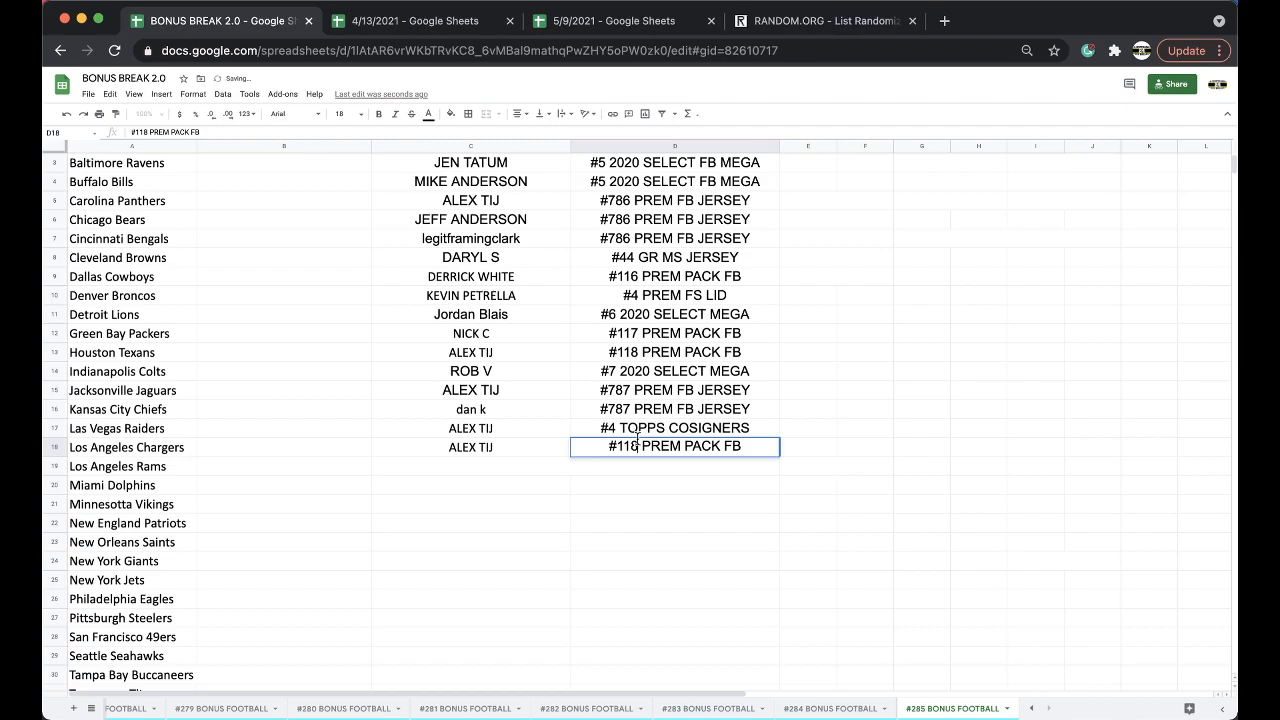
Return to the 5/9/2021 spreadsheet and open the #788 PREM FB JERSEY sheet
click(610, 20)
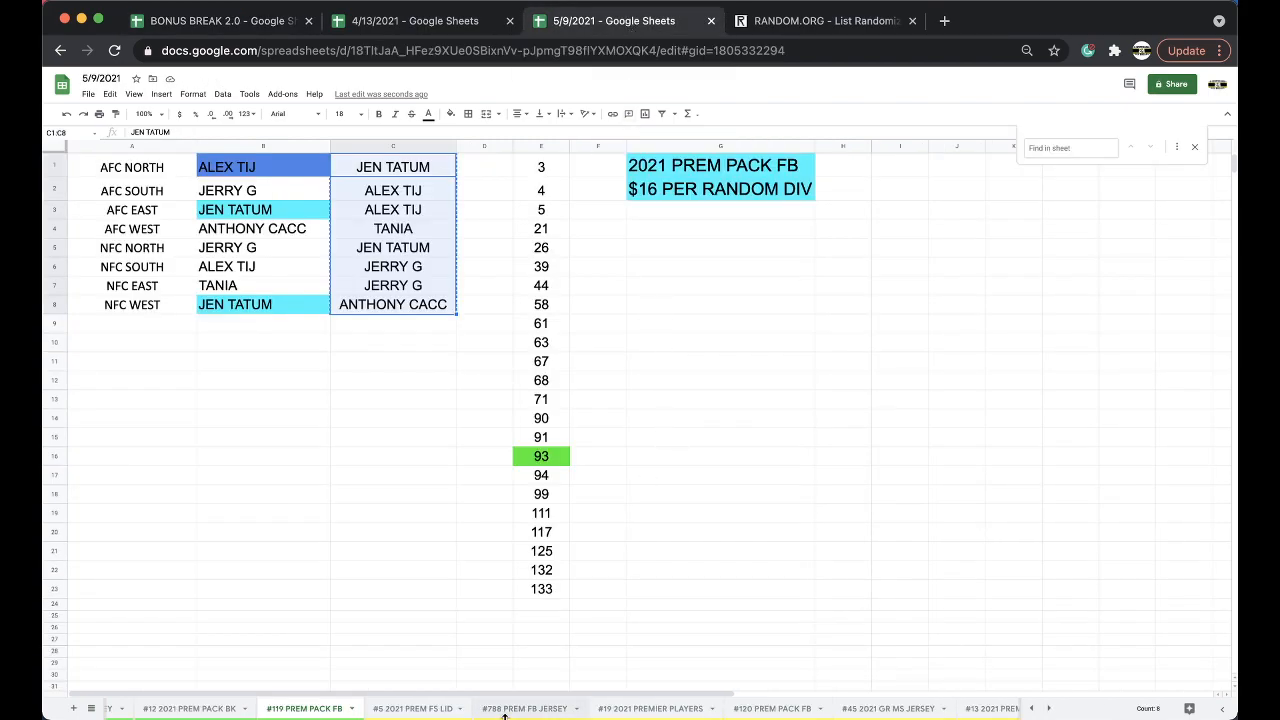
click(392, 493)
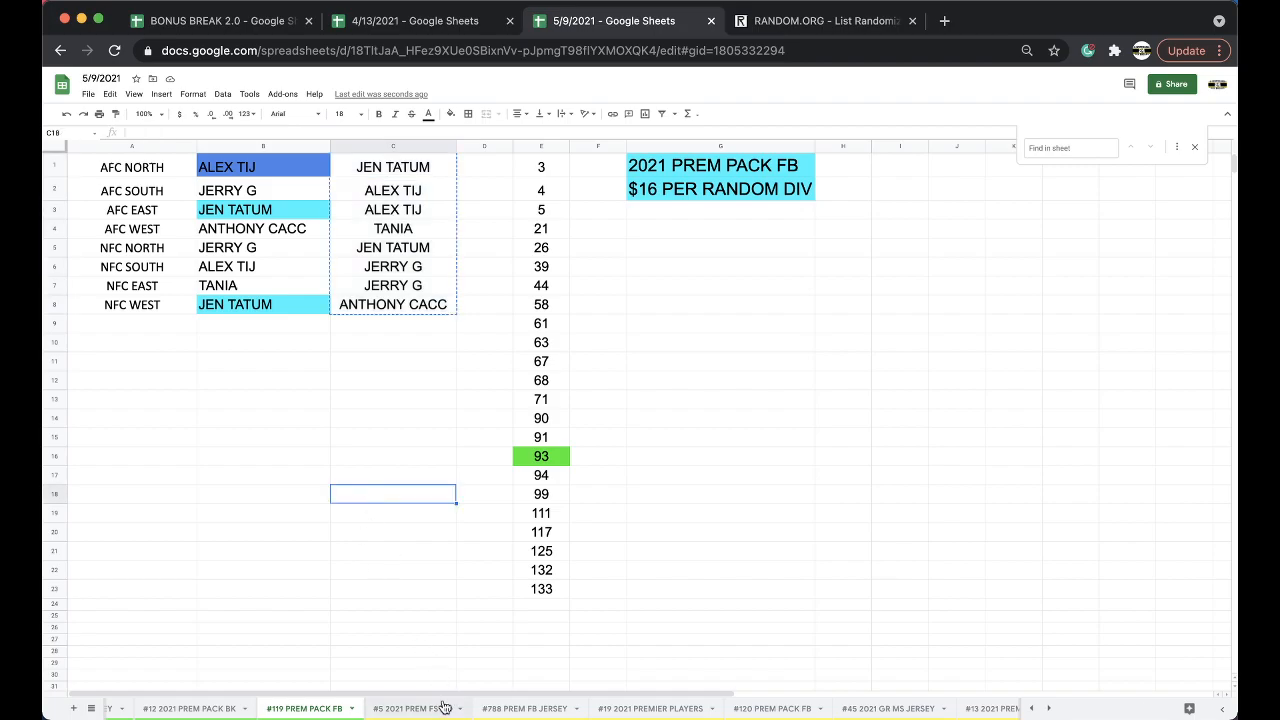
click(523, 708)
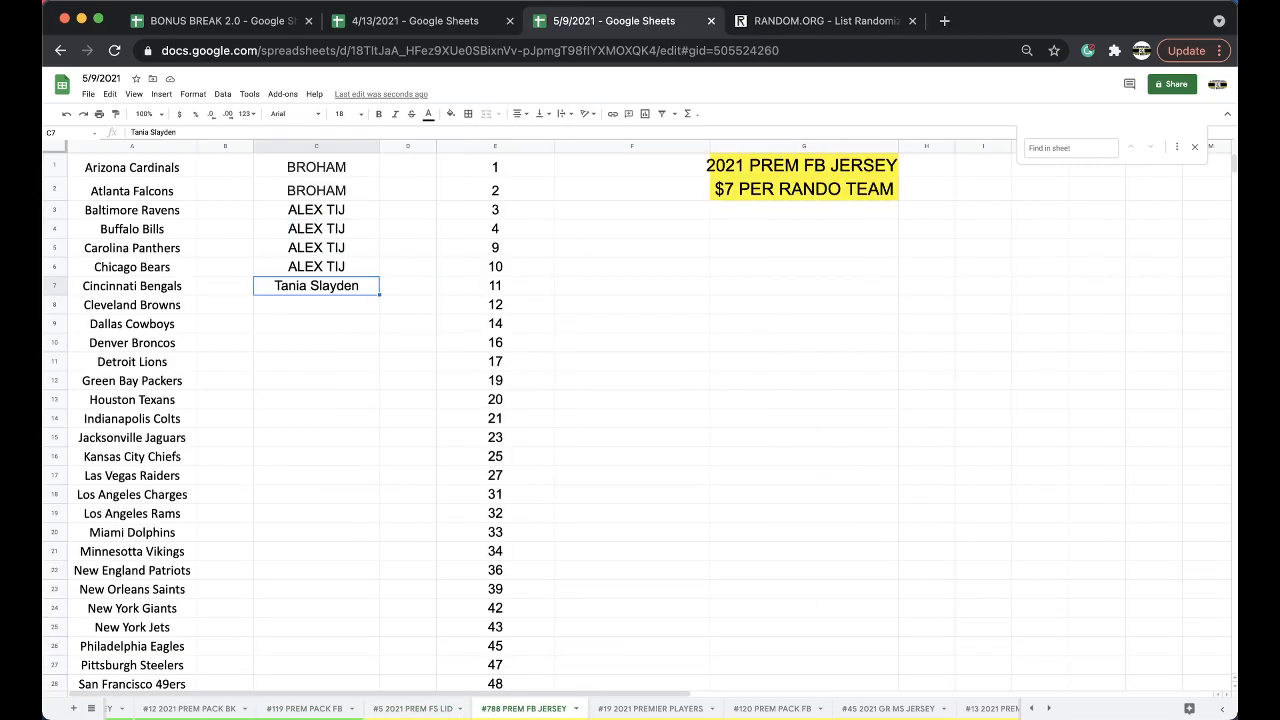